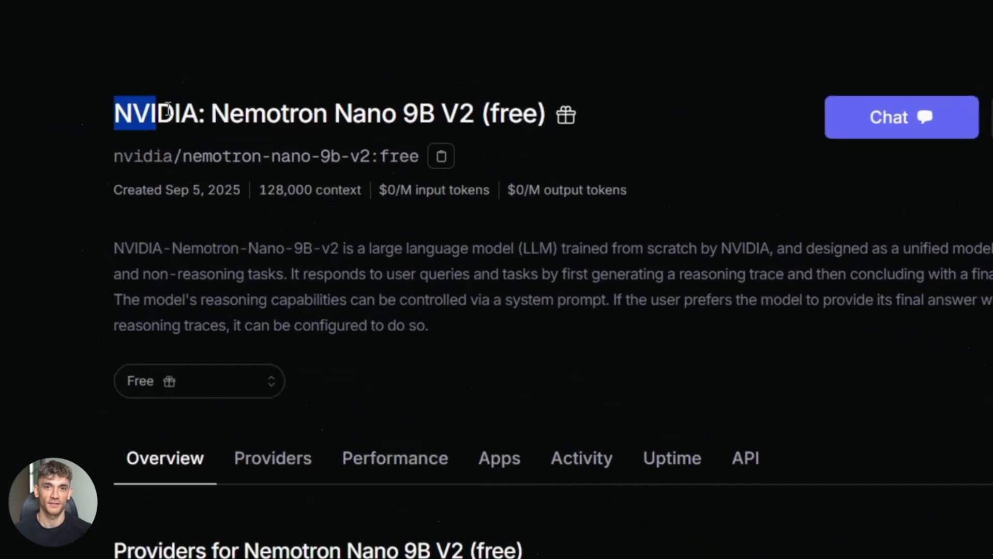
Scroll through the free Nemotron Nano 9B V2's college-program answer and on to NVIDIA's Nemotron pages
scroll("down", 3)
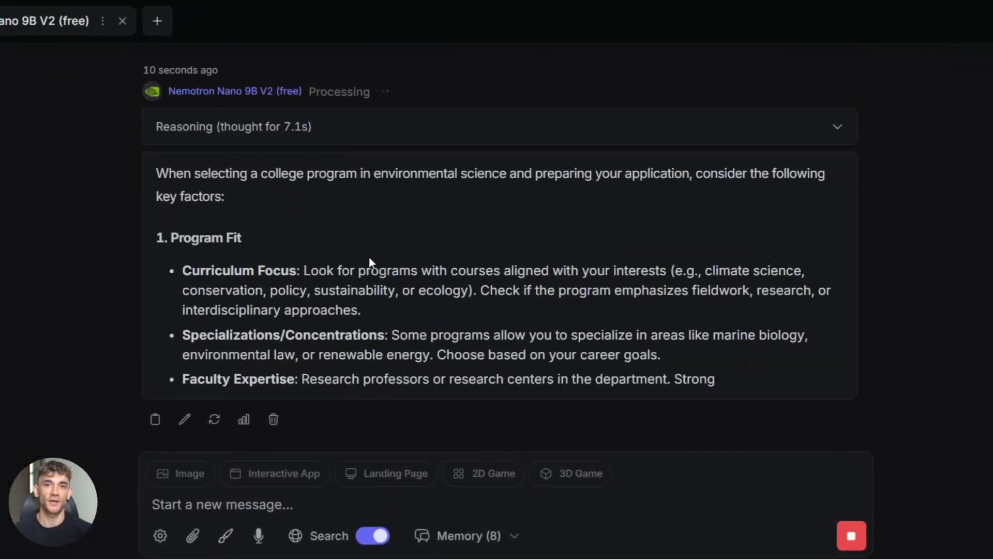
scroll("down", 3)
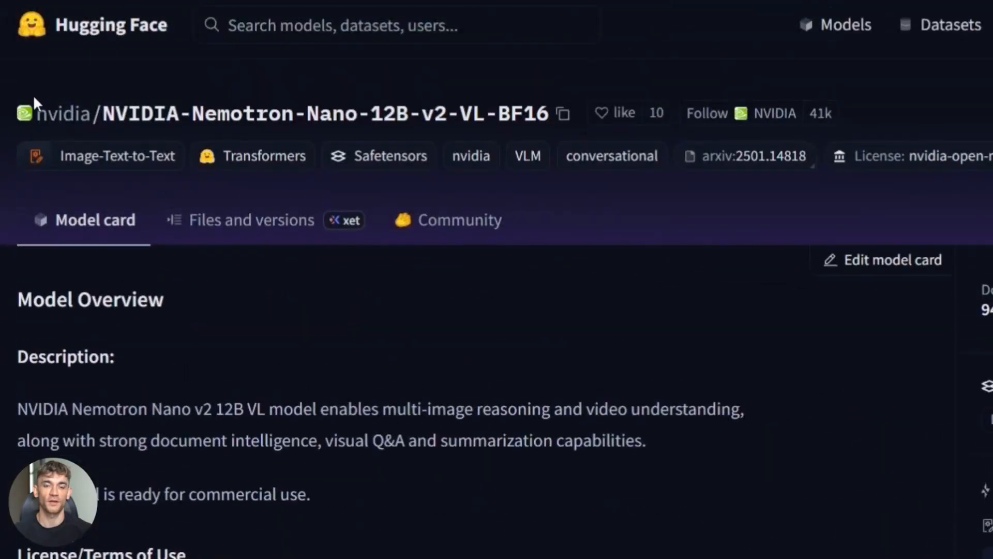
scroll("down", 3)
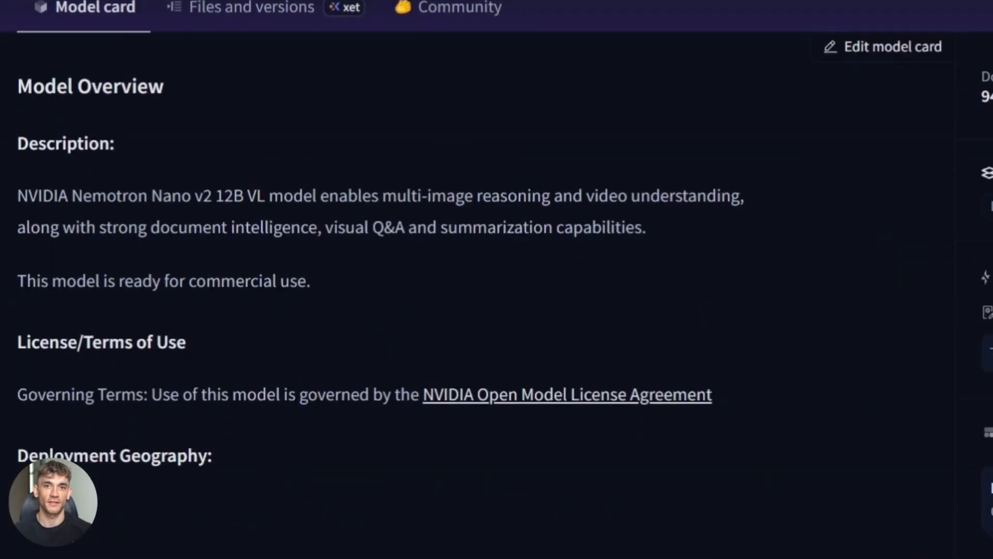
scroll("down", 3)
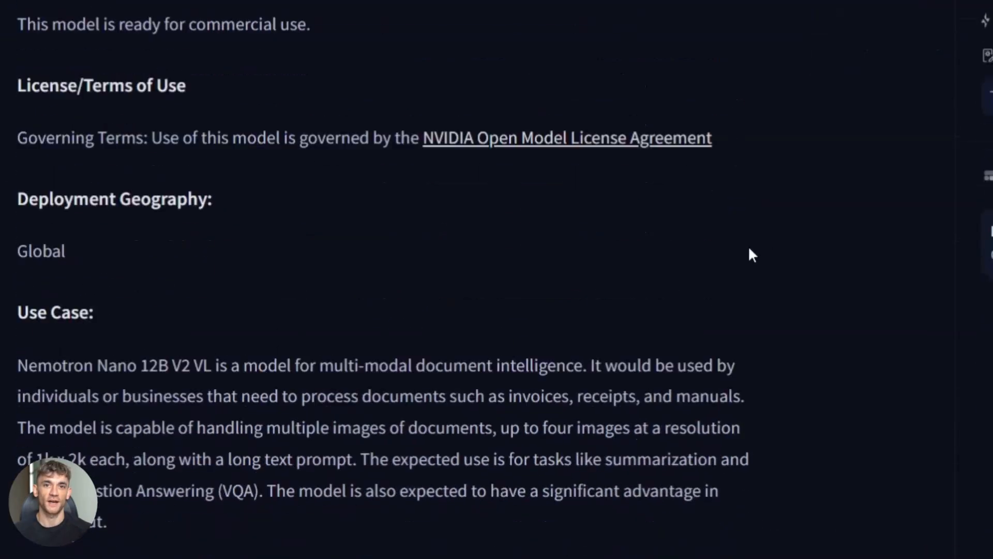
scroll("down", 3)
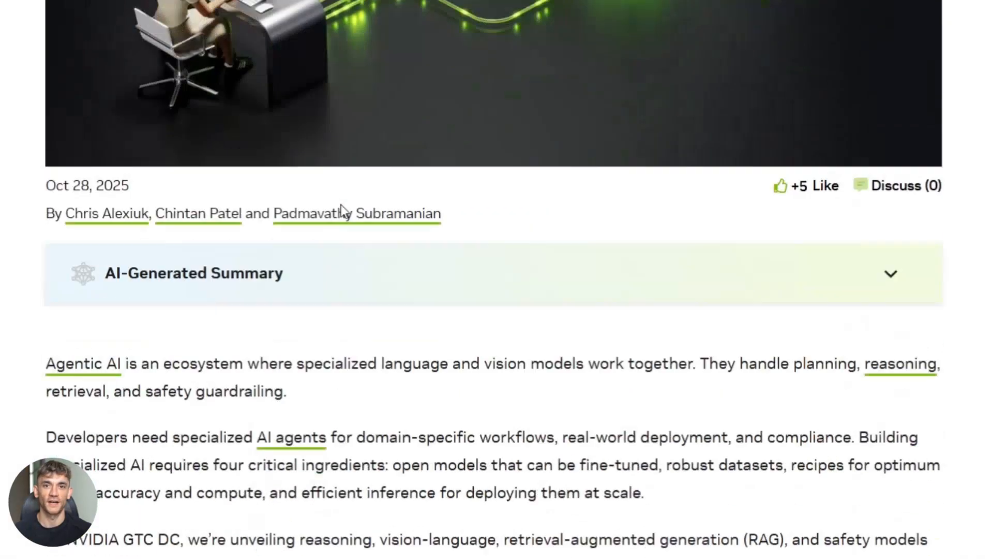
scroll("down", 3)
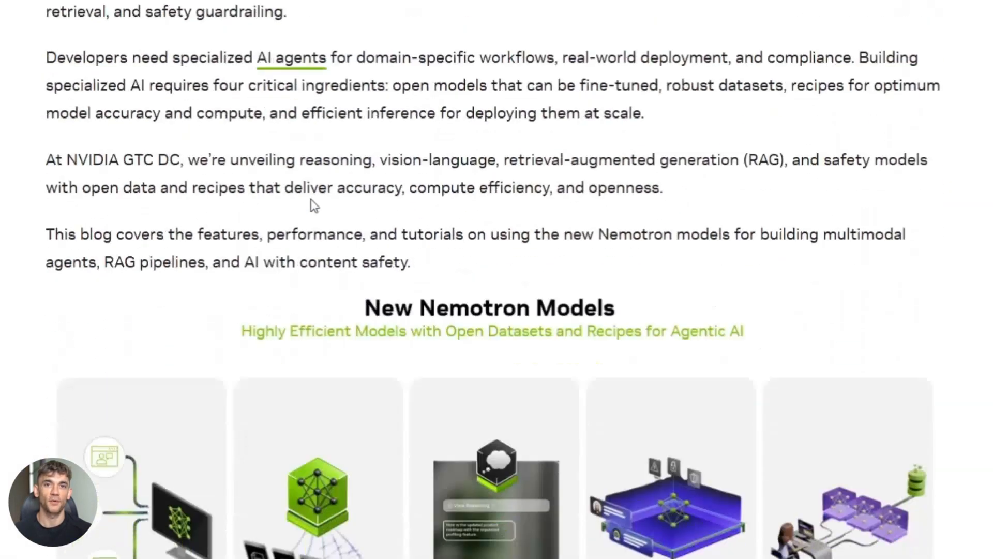
scroll("down", 3)
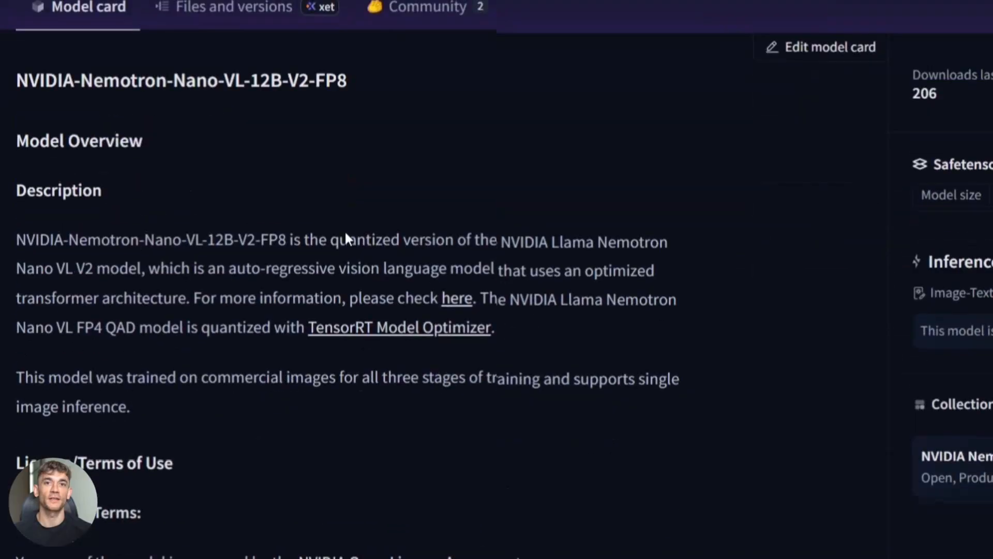
Scroll the Nemotron-Nano-VL-12B-V2-FP8 model card down to its use cases and Input properties
scroll("down", 3)
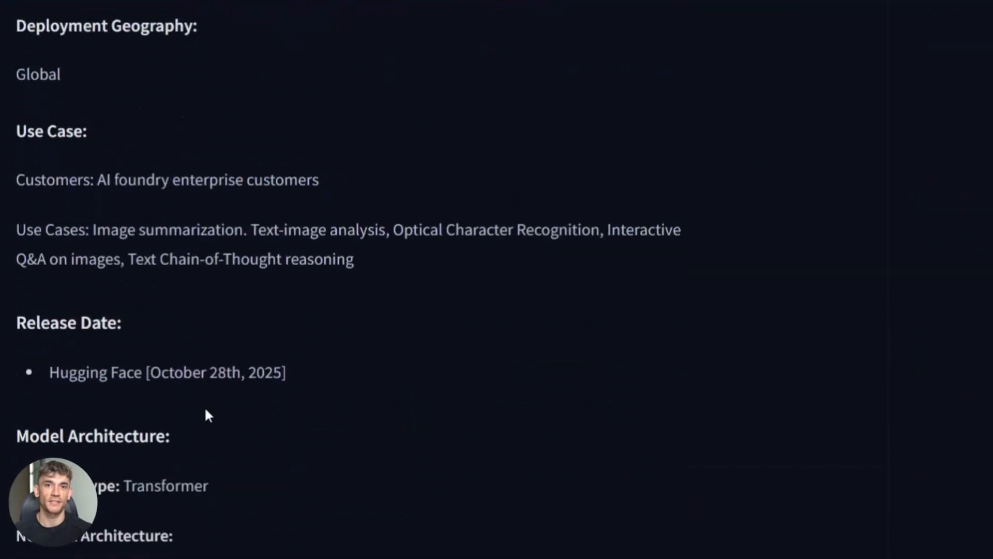
scroll("down", 3)
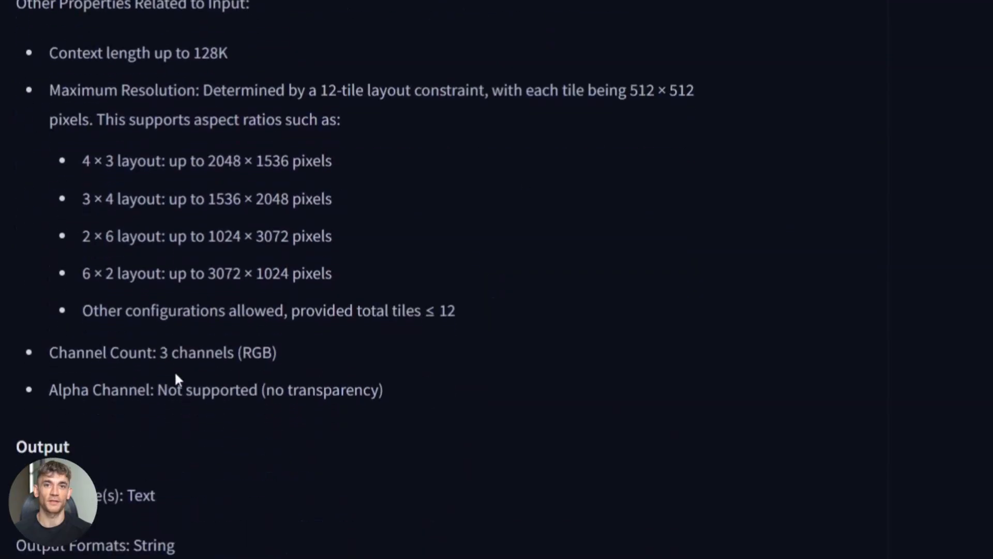
scroll("down", 3)
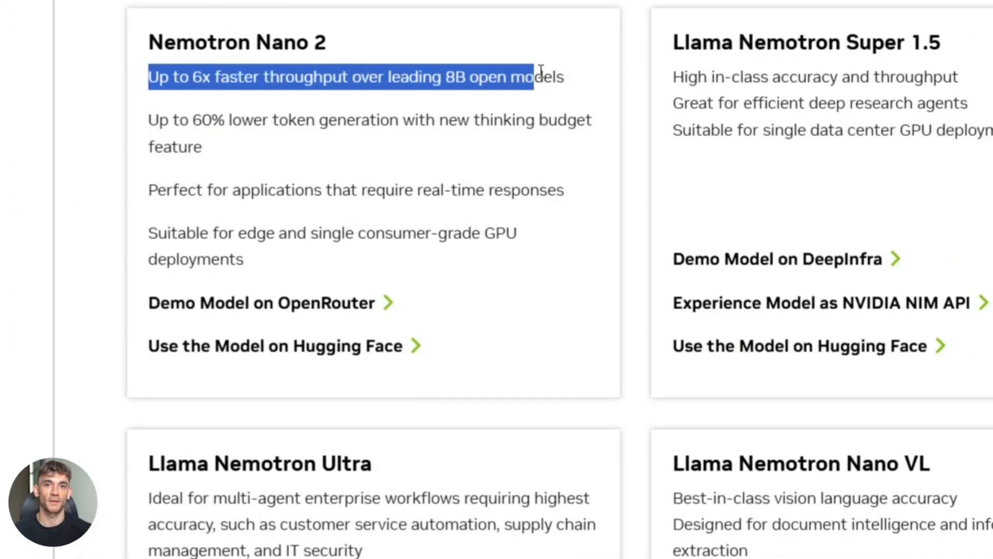
Highlight the 'Up to 6x faster throughput' claim and the hybrid Mamba-Transformer sentence on the blog
left_click(154, 120)
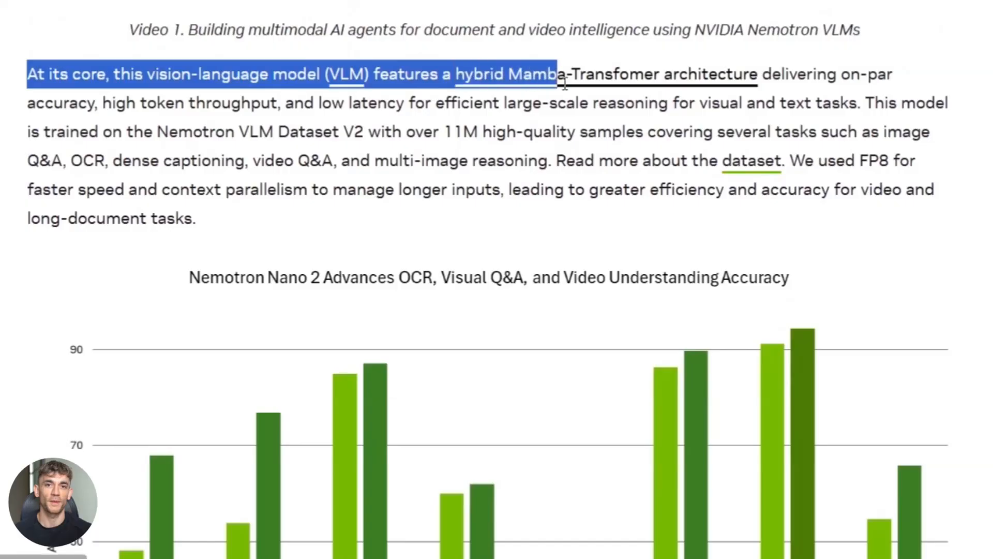
left_click(380, 95)
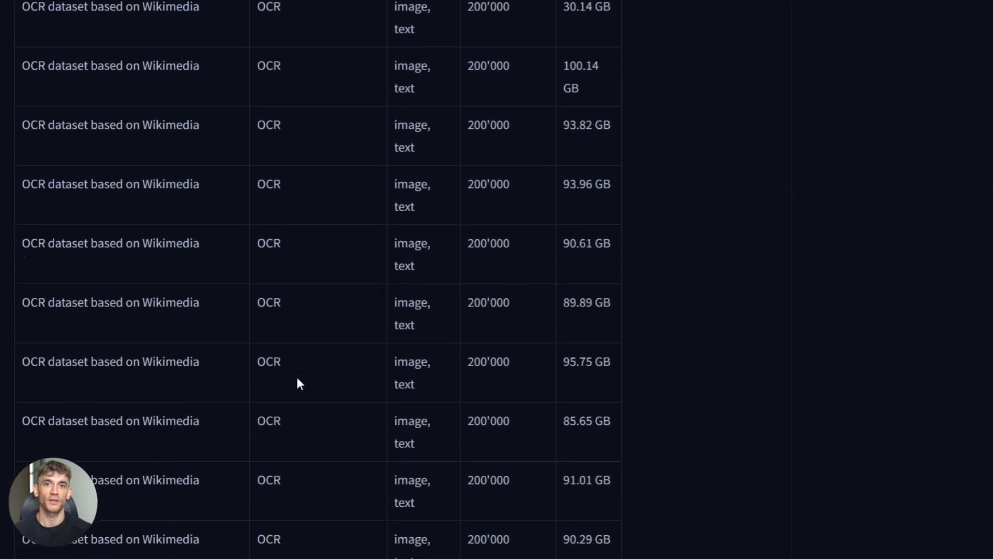
Scroll the dataset's sources table through its VQA, OCR, table and video subsets
scroll("up", 3)
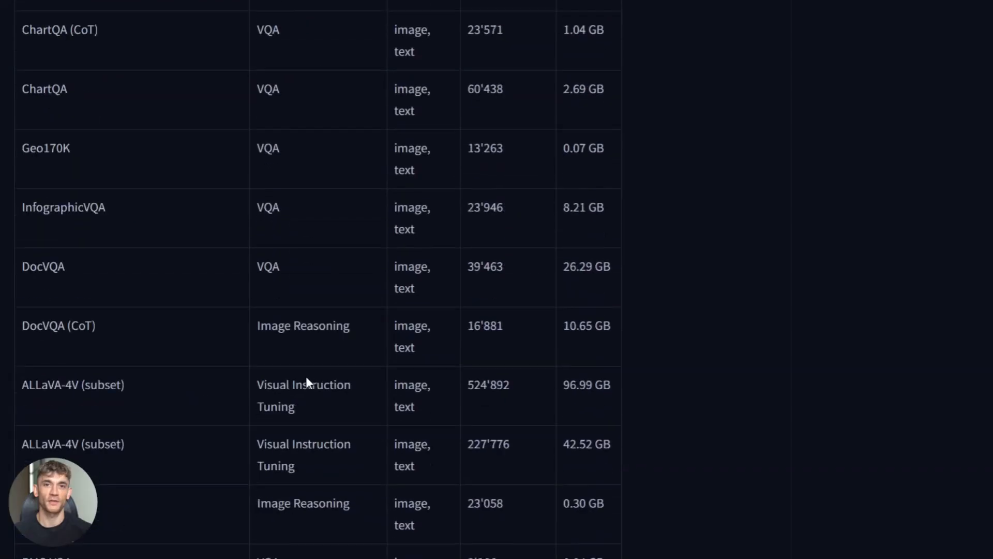
scroll("down", 3)
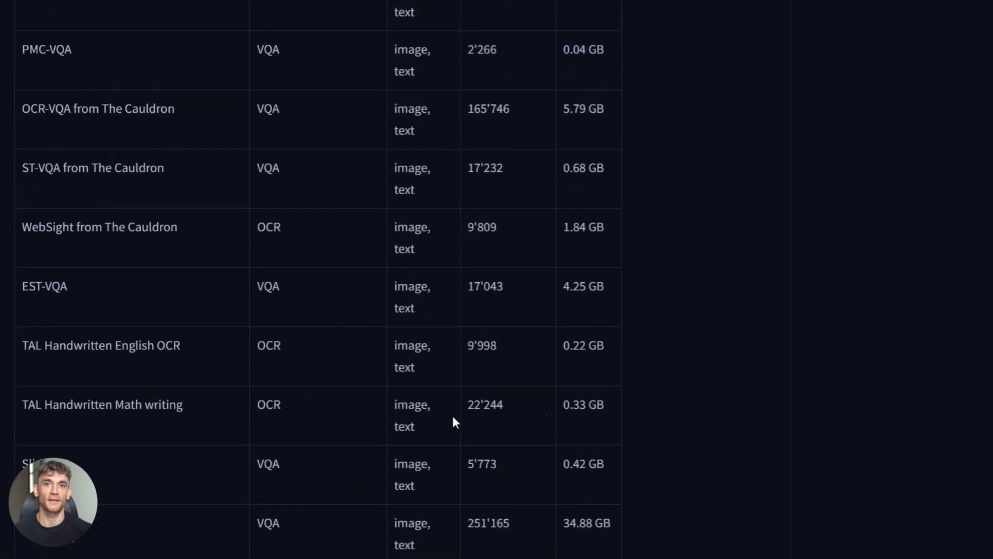
scroll("down", 3)
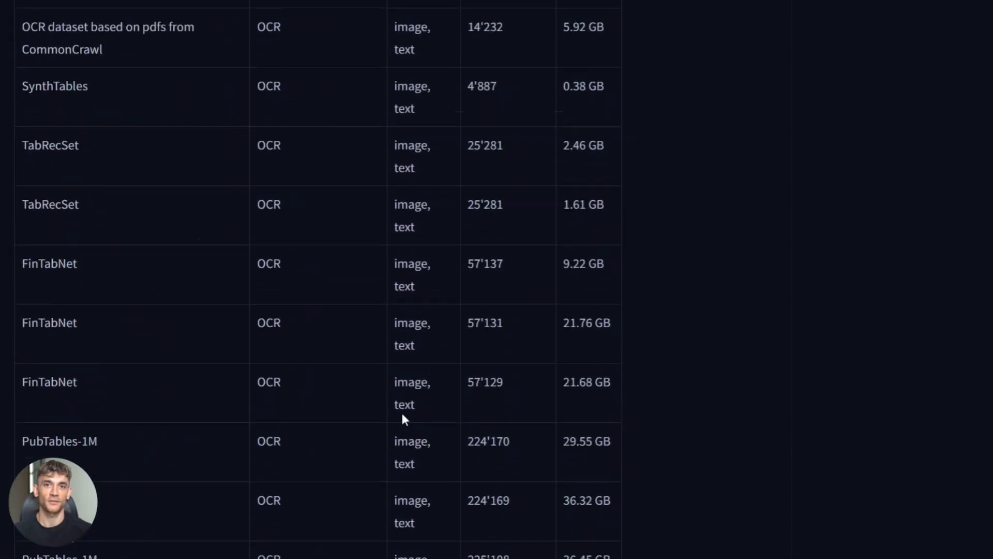
scroll("down", 3)
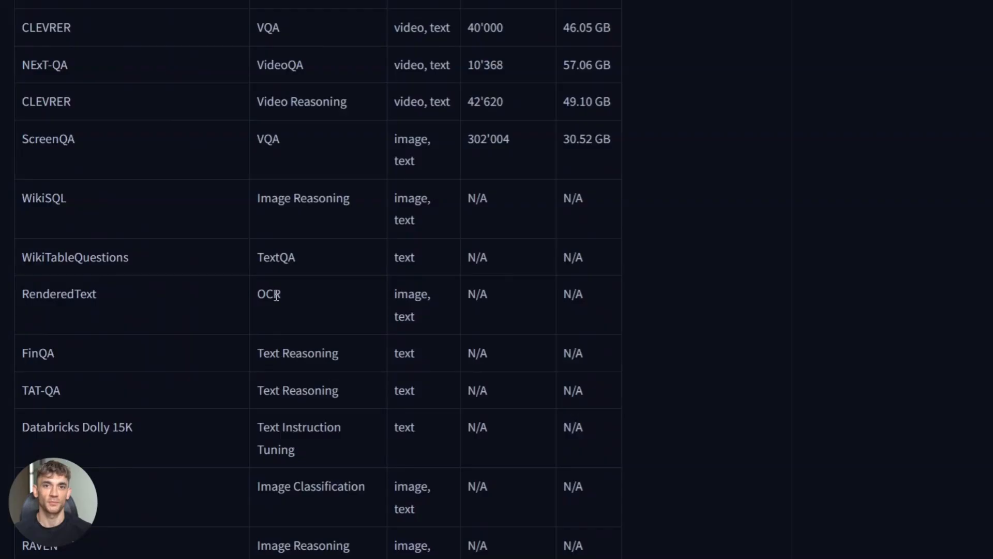
scroll("down", 3)
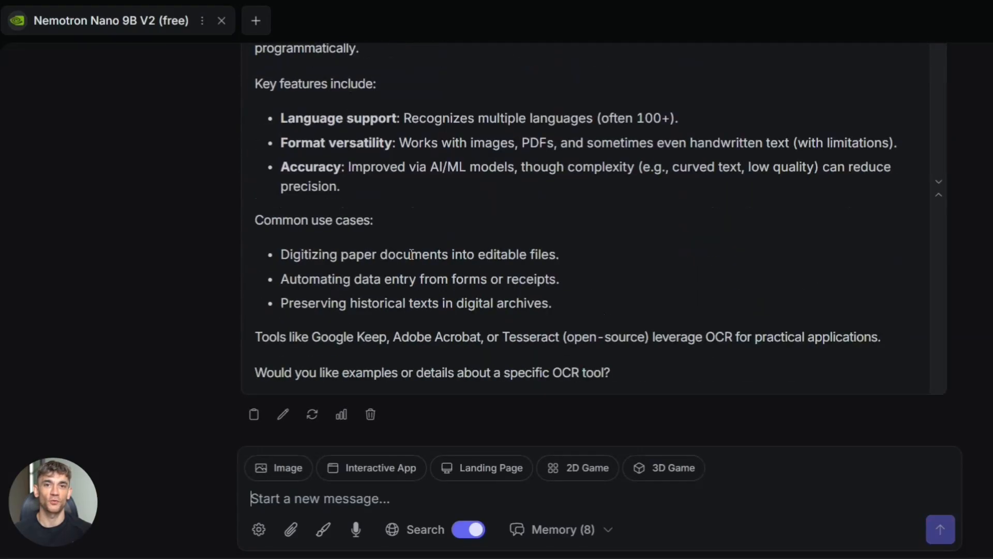
Send the Extract request with fitness-handbook.pdf attached and review the model's reasoning and summary
scroll("up", 3)
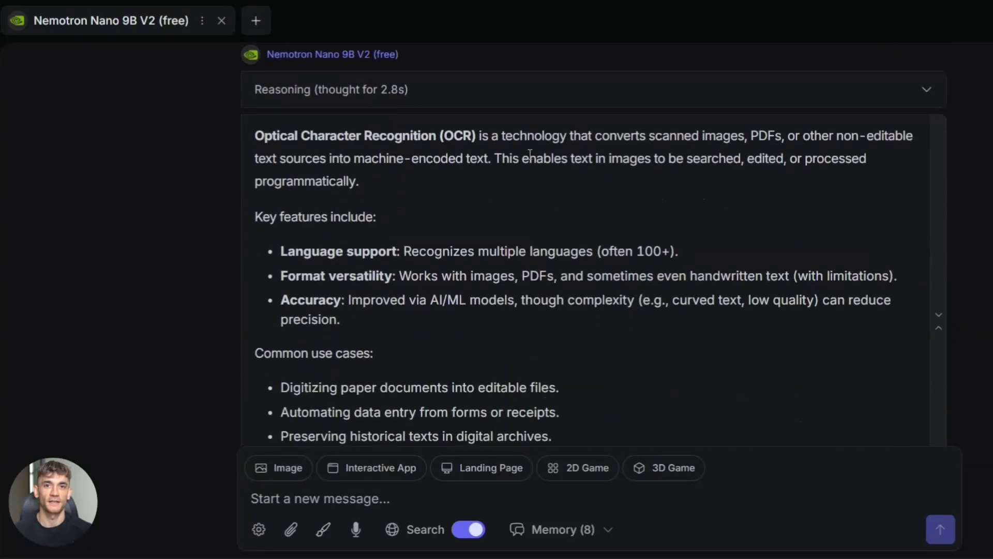
mouse_move(266, 253)
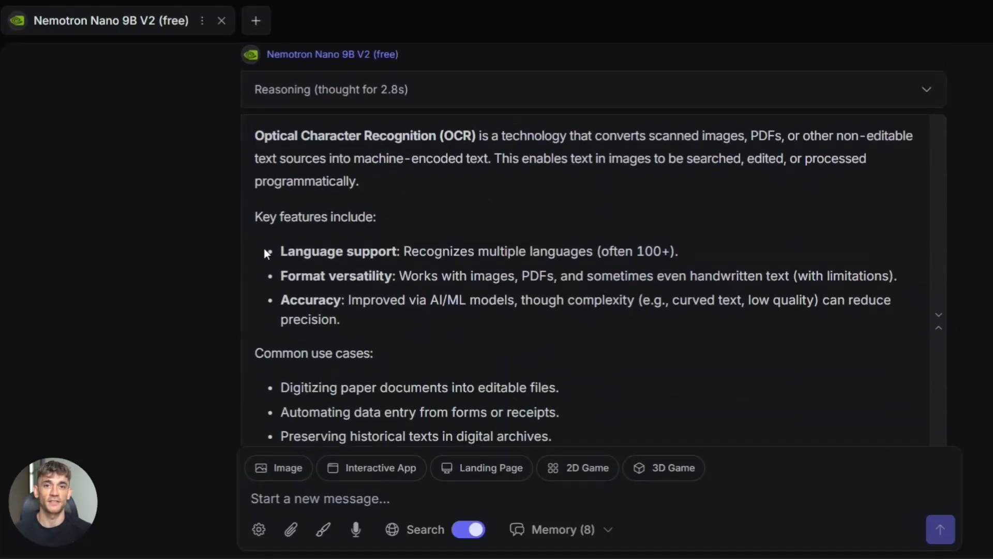
scroll("down", 3)
type("Extract")
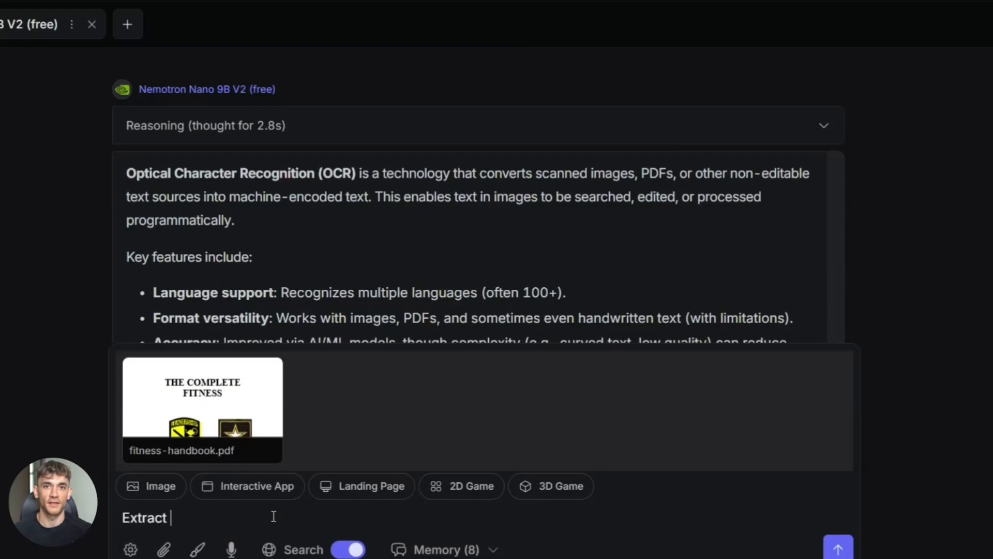
left_click(837, 548)
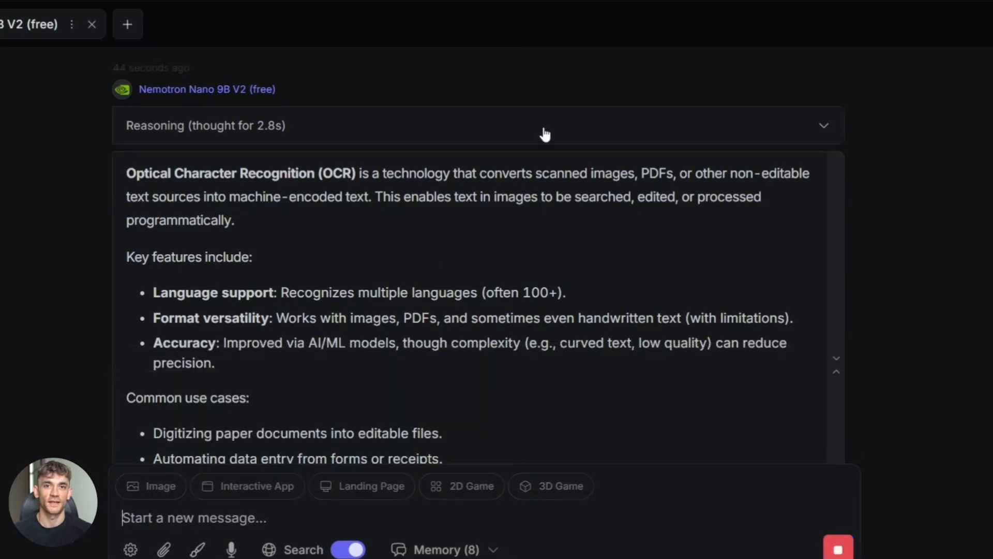
scroll("down", 3)
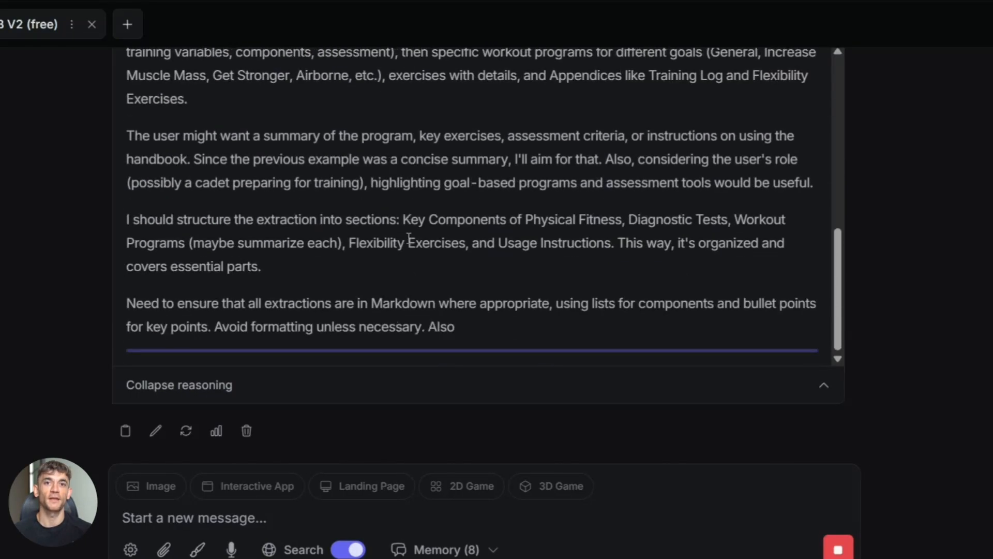
type("W")
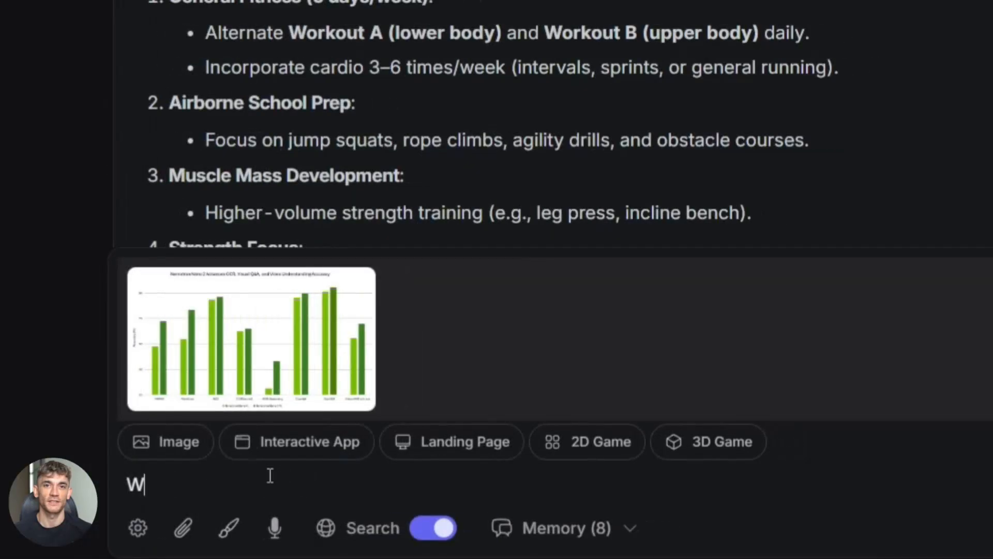
Ask 'What is in this' about the attached accuracy chart, then request 'Analyze Image content'
type("hat is in thi")
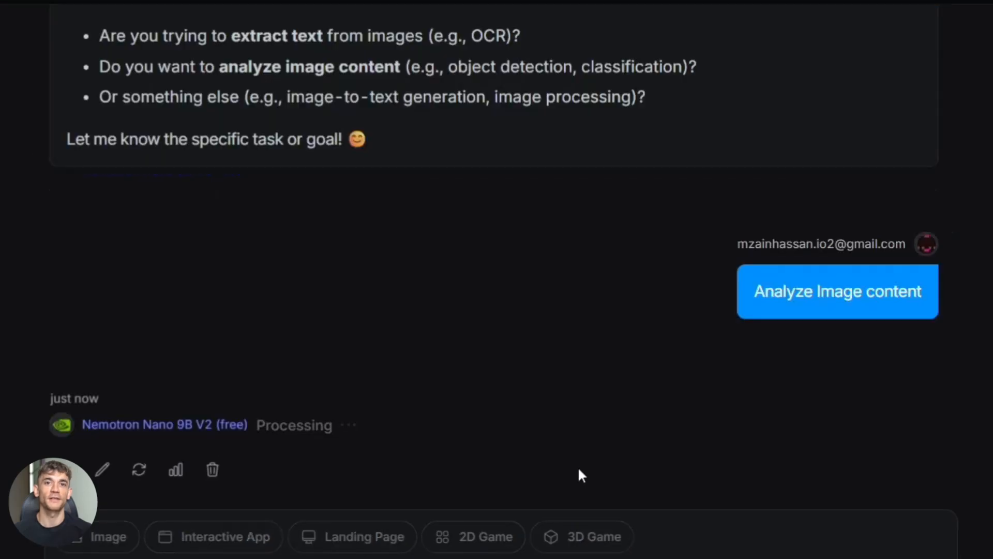
scroll("down", 3)
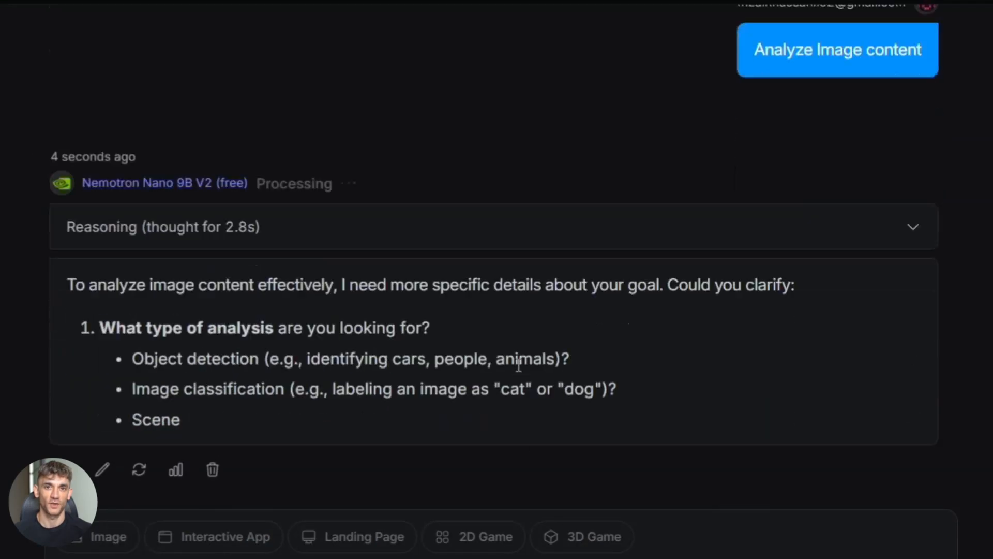
left_click(165, 183)
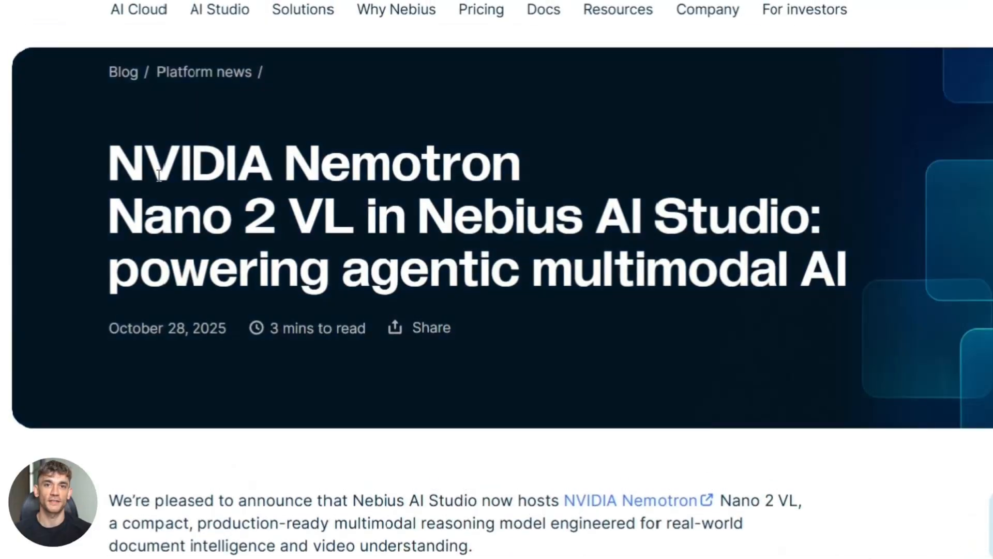
Scroll the Nebius Nemotron Nano 2 VL post to its playground example and 'What developers can build' section
scroll("down", 3)
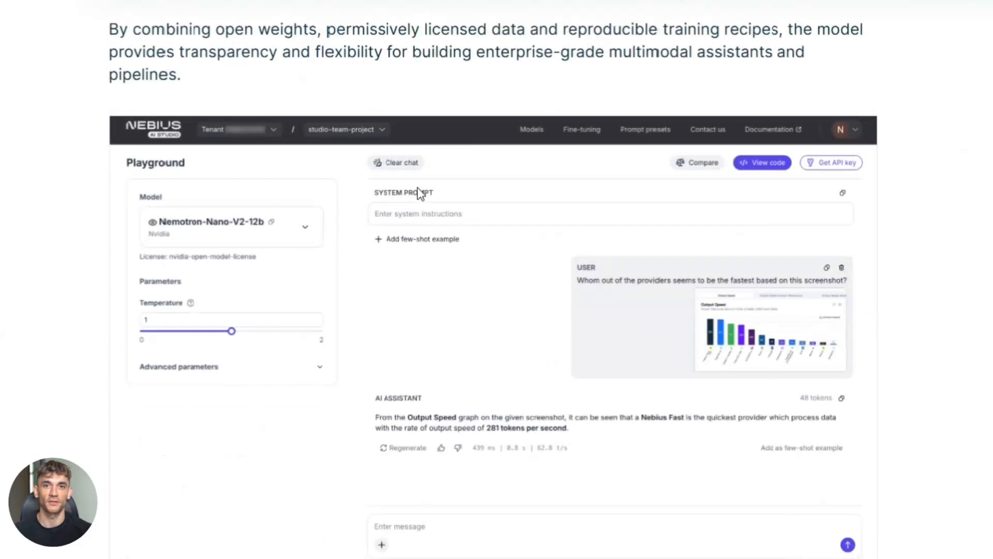
scroll("down", 3)
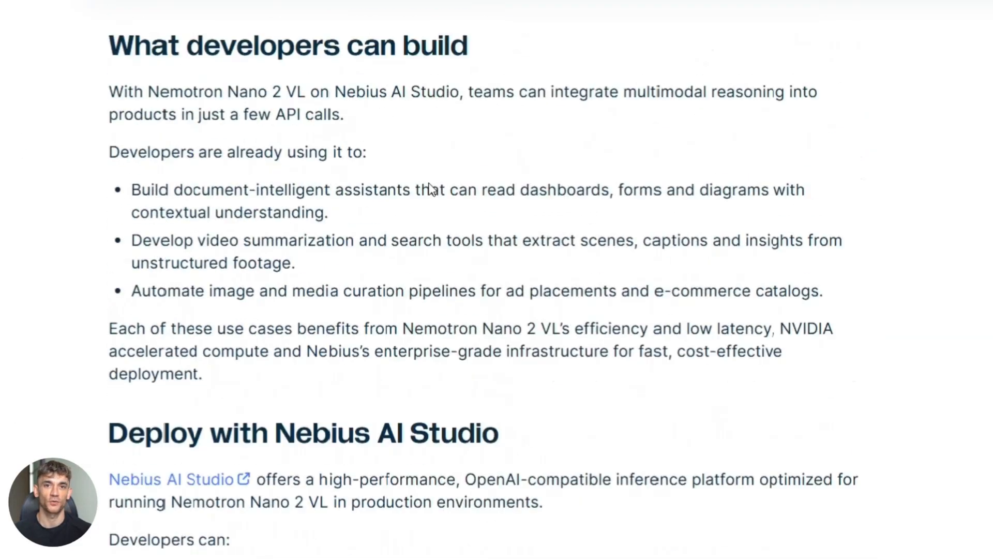
scroll("up", 3)
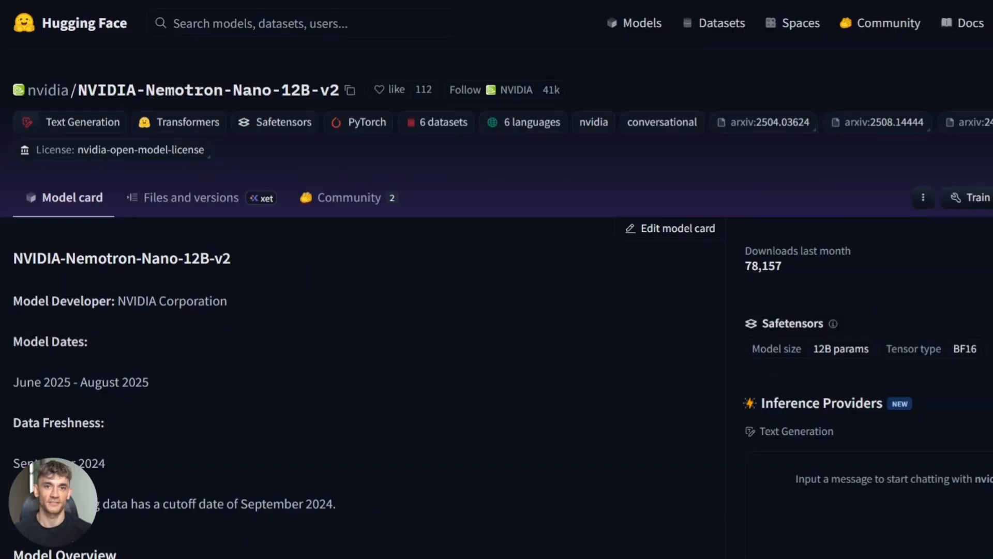
View the NVIDIA-Nemotron-Nano-12B-v2 repository's Files and versions list with its six safetensors shards
scroll("down", 3)
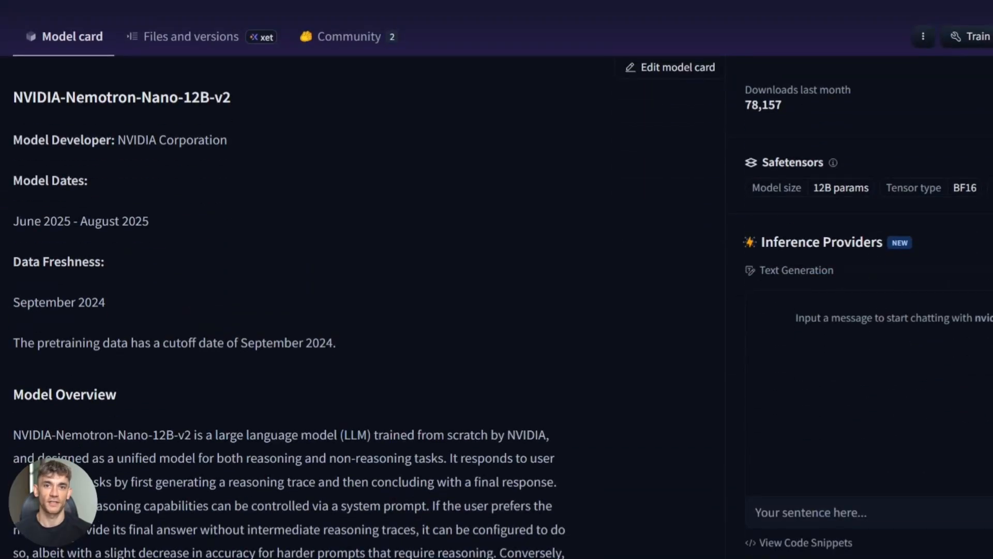
mouse_move(360, 277)
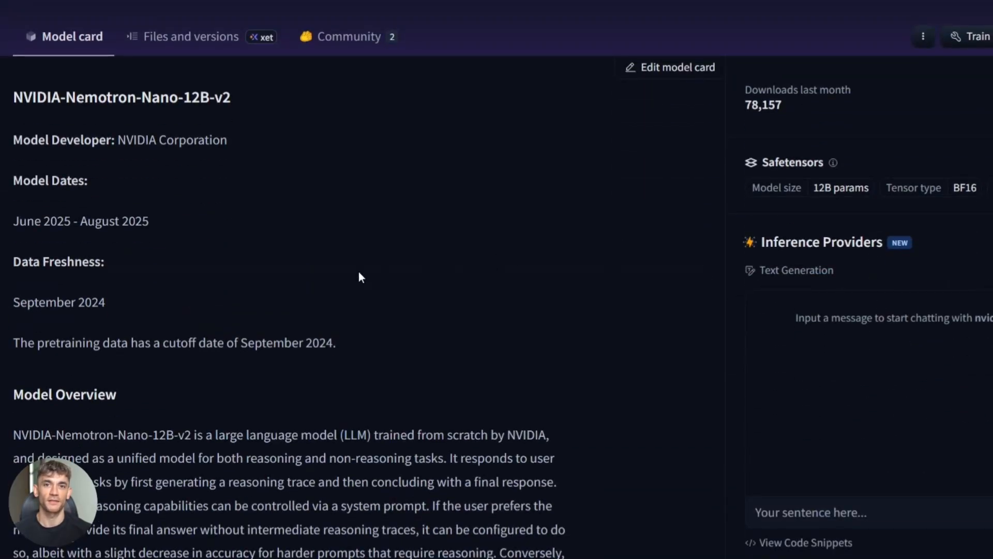
scroll("up", 3)
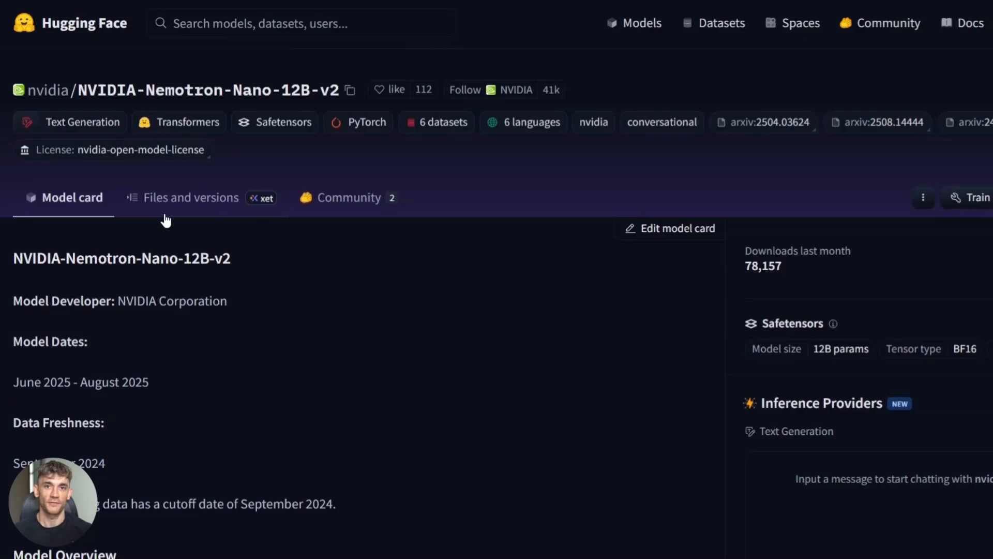
left_click(191, 196)
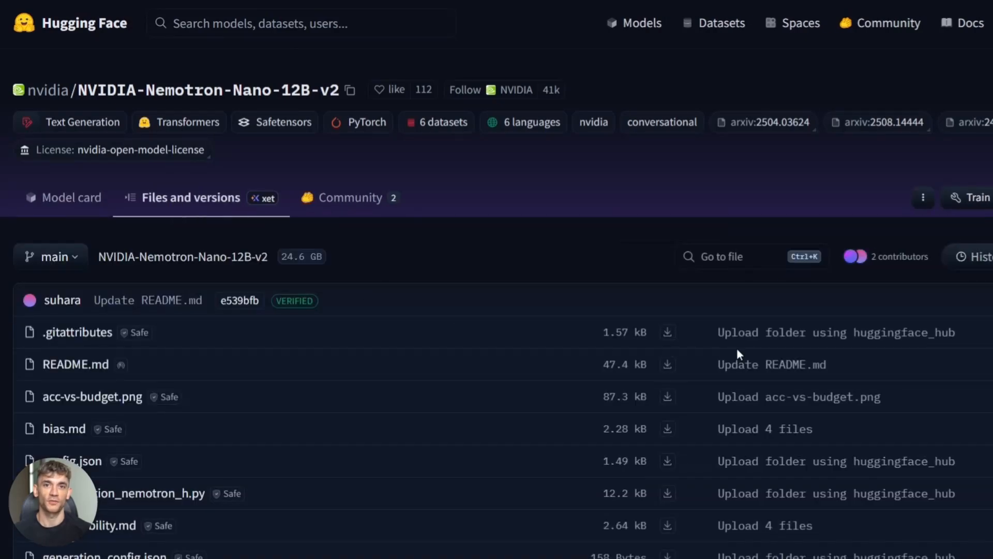
scroll("down", 3)
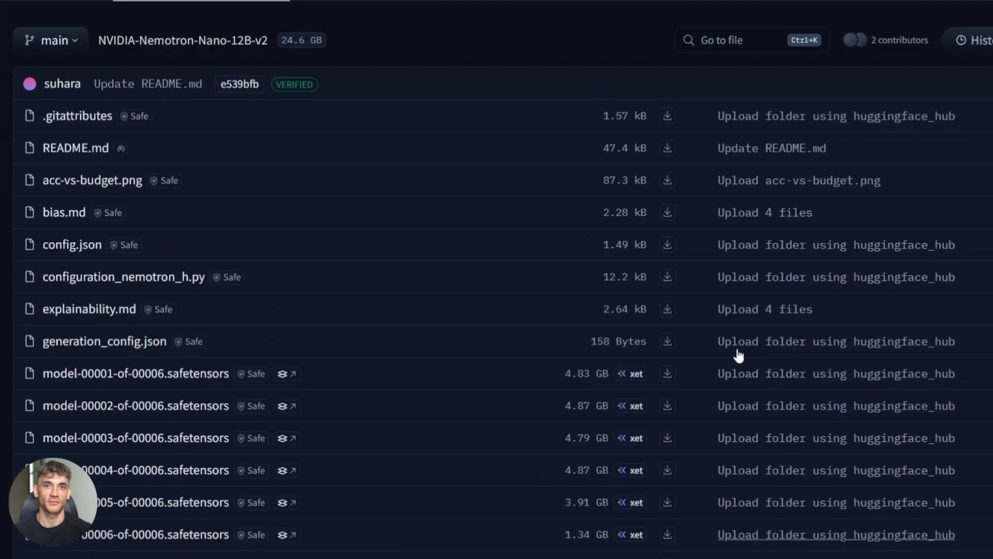
scroll("up", 3)
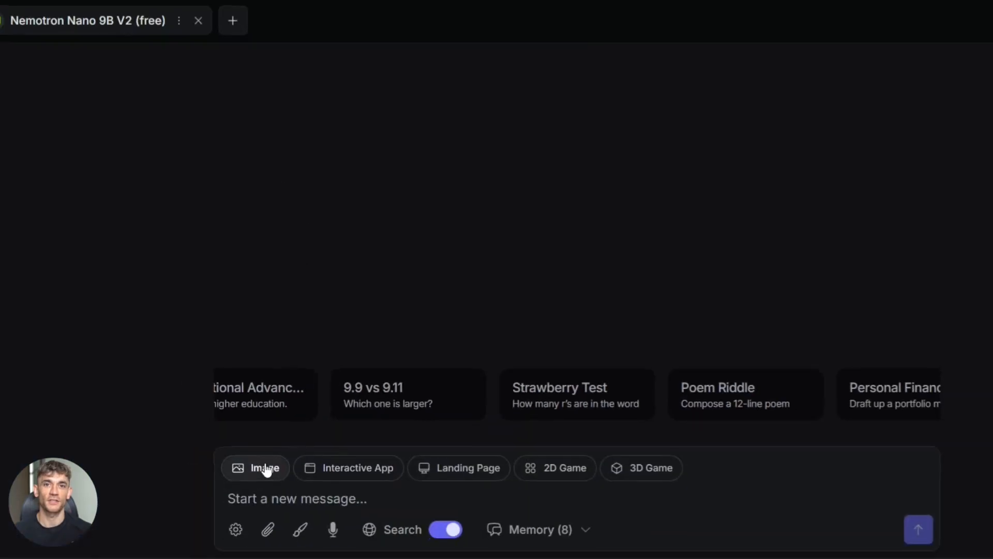
mouse_move(300, 529)
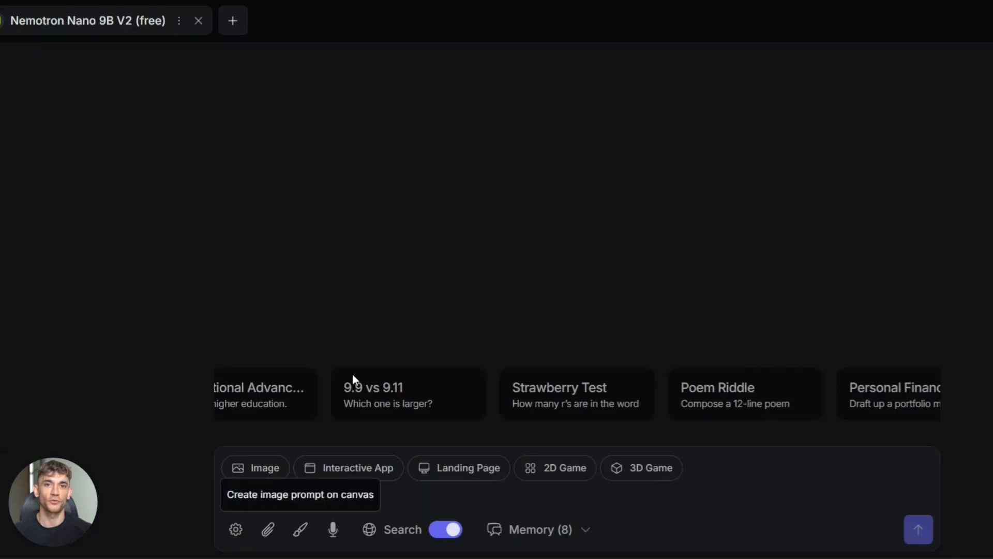
Attach sample-invoice.pdf and send 'Extract the table from invoice' to Nemotron Nano 9B V2
left_click(267, 530)
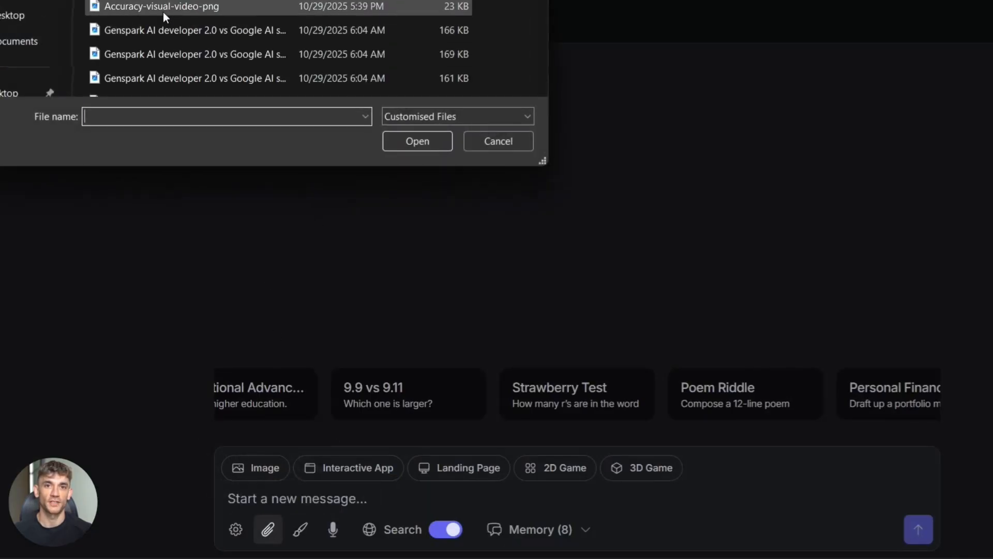
left_click(417, 140)
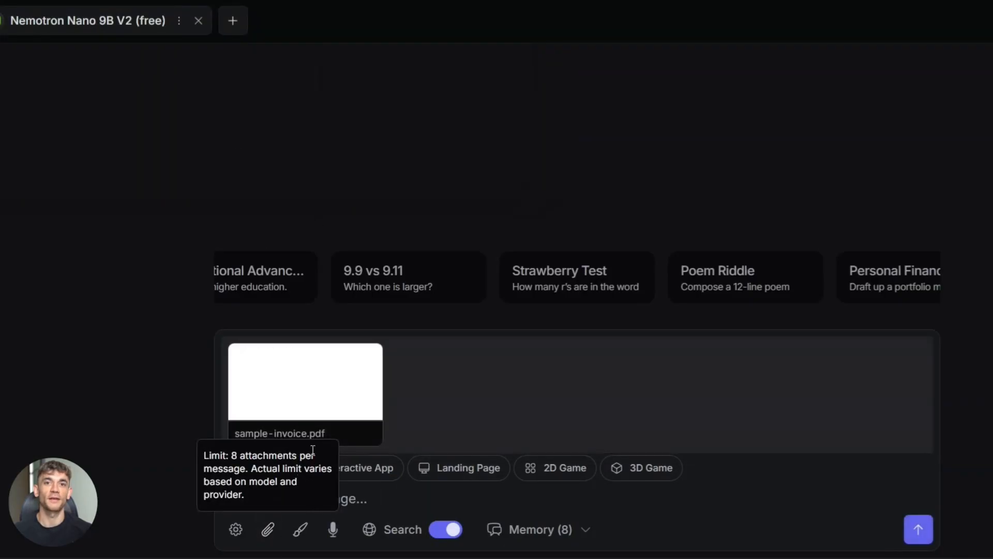
type("Extr")
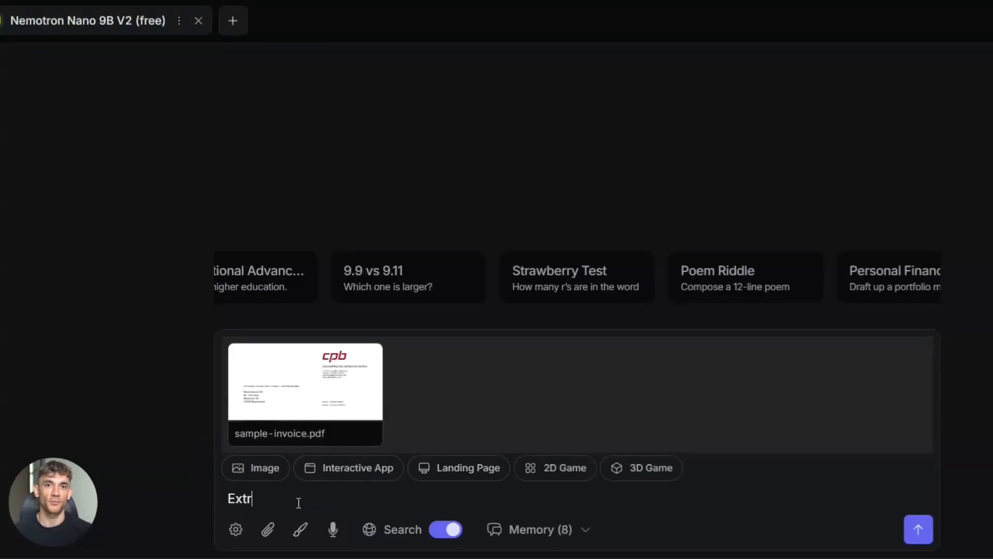
type("act the ta")
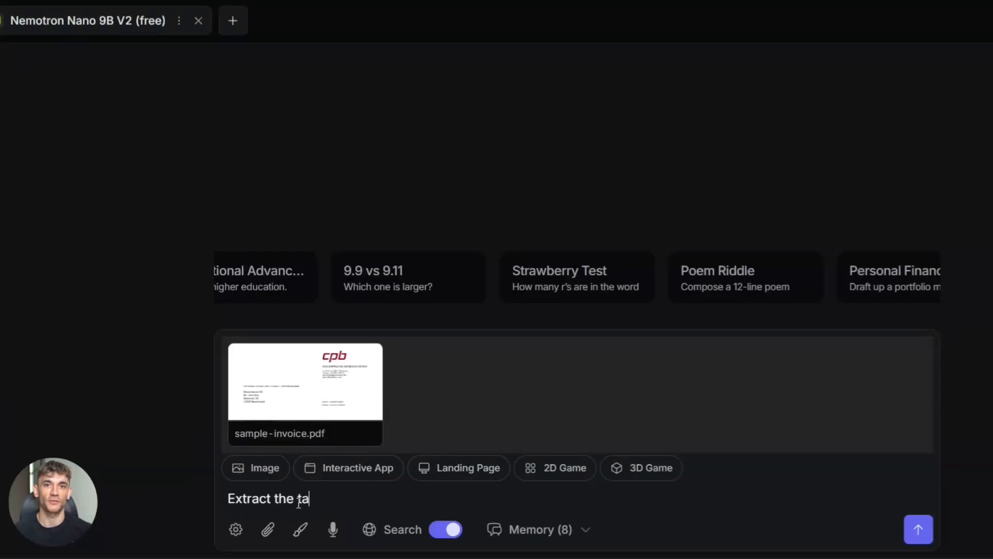
type("ble from inv")
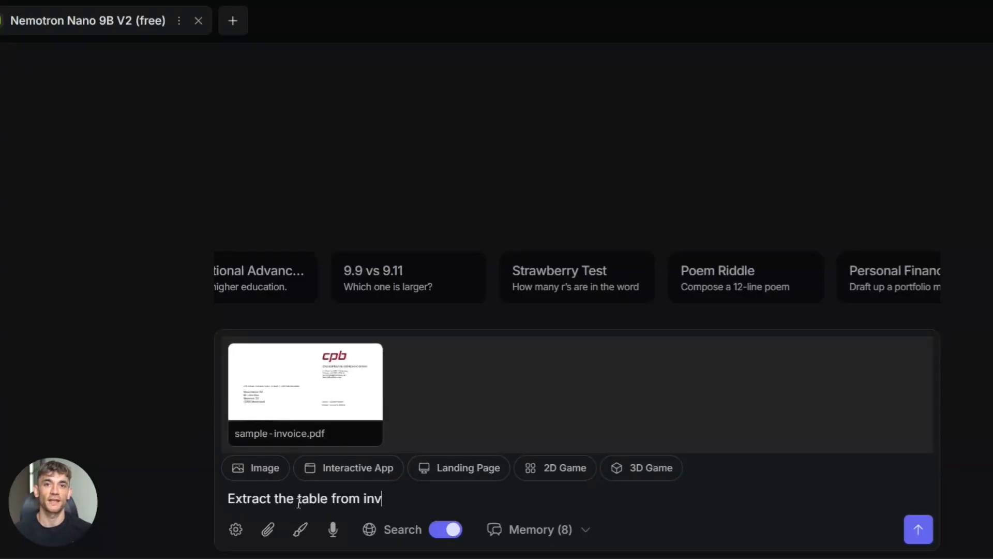
left_click(917, 529)
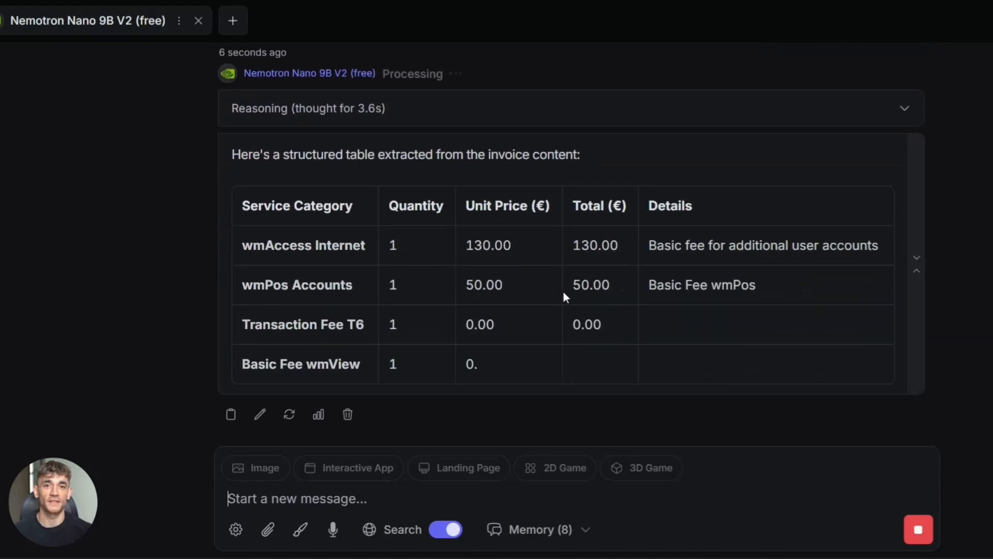
Scroll through the extracted invoice table and its gross amount, fees and VAT summary
scroll("down", 3)
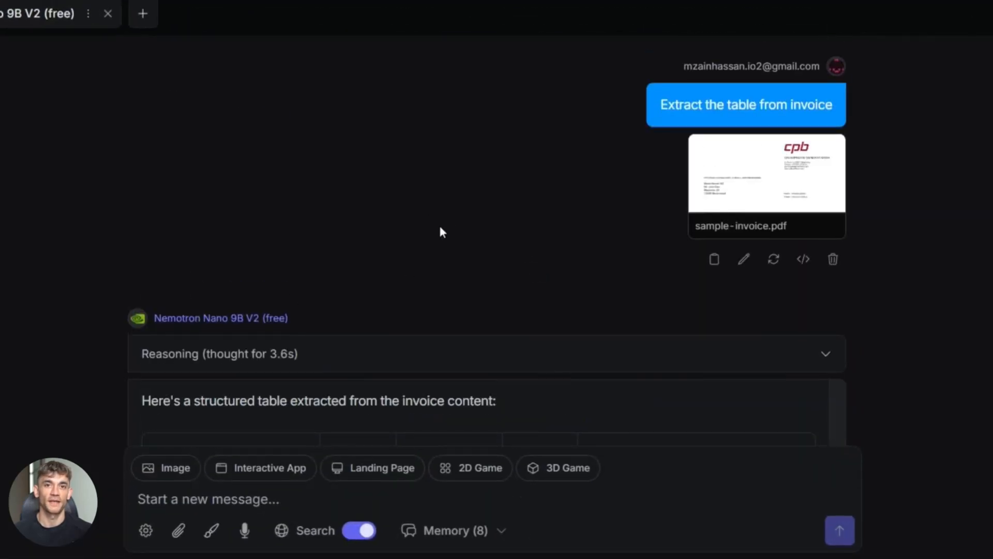
scroll("down", 3)
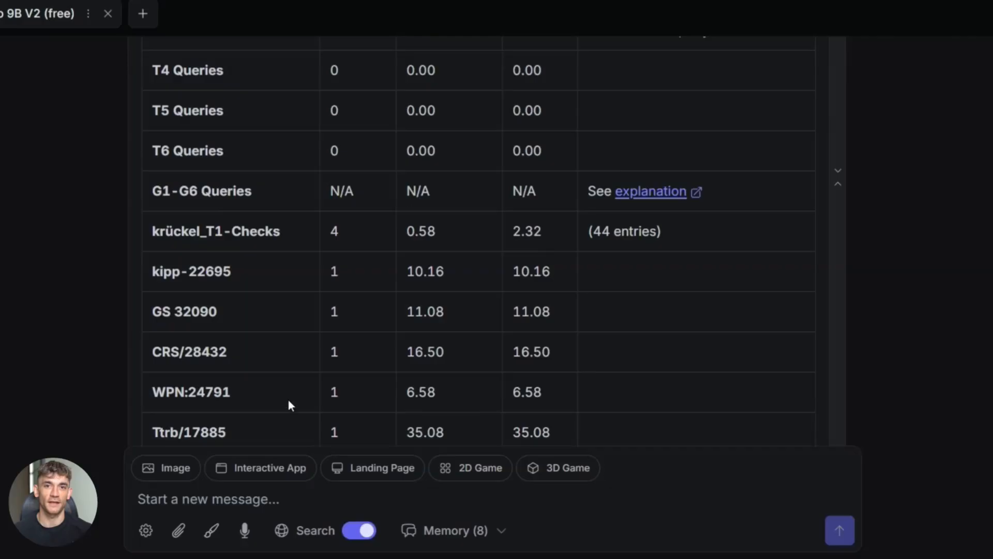
scroll("down", 3)
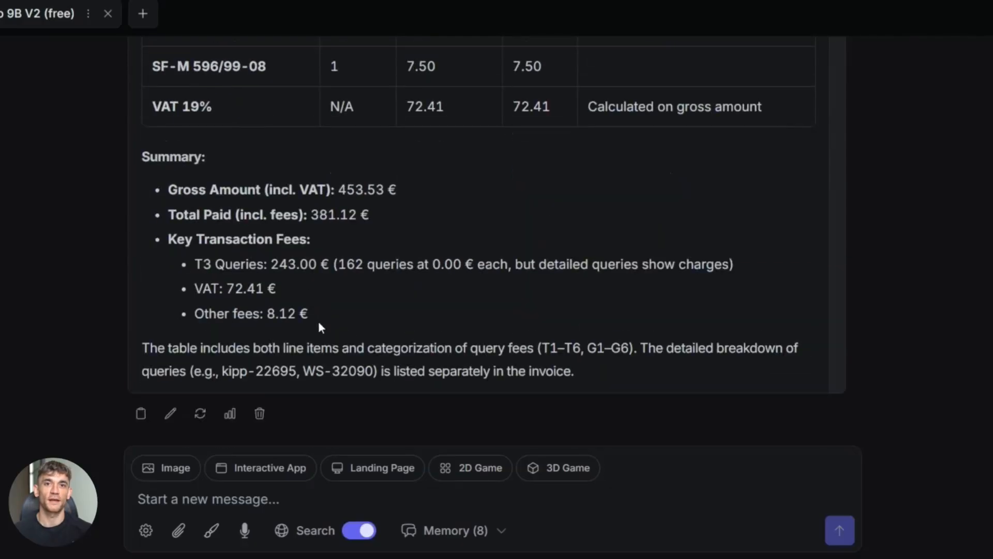
scroll("up", 3)
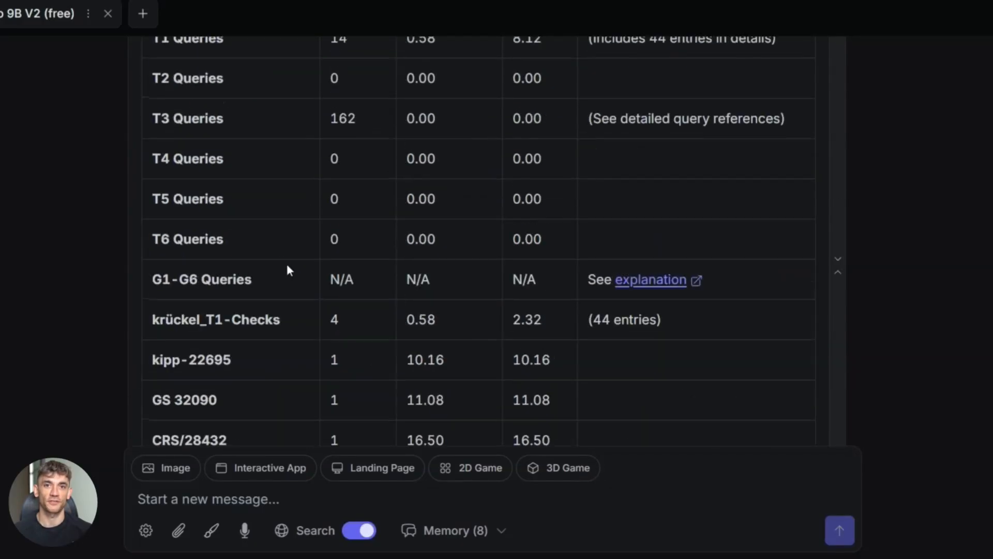
scroll("down", 3)
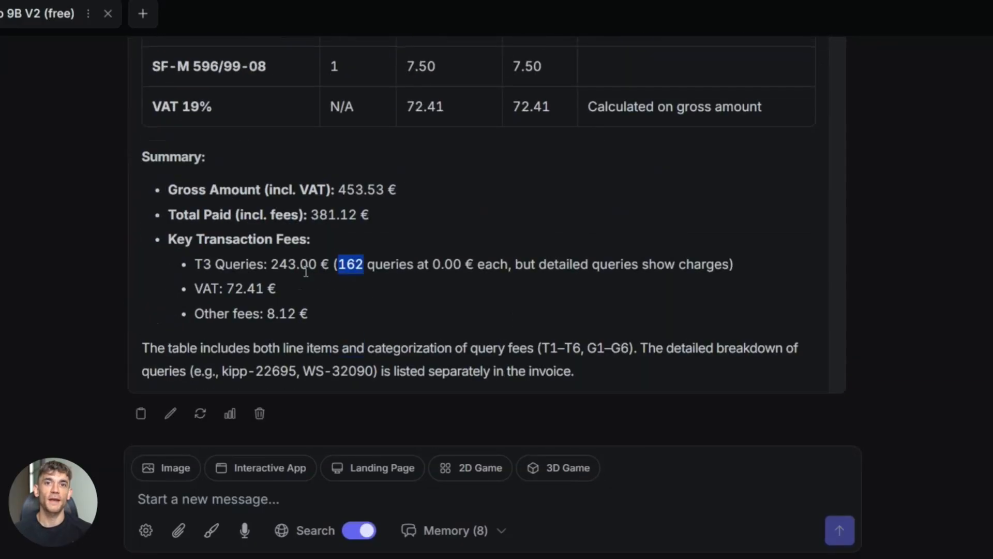
scroll("up", 3)
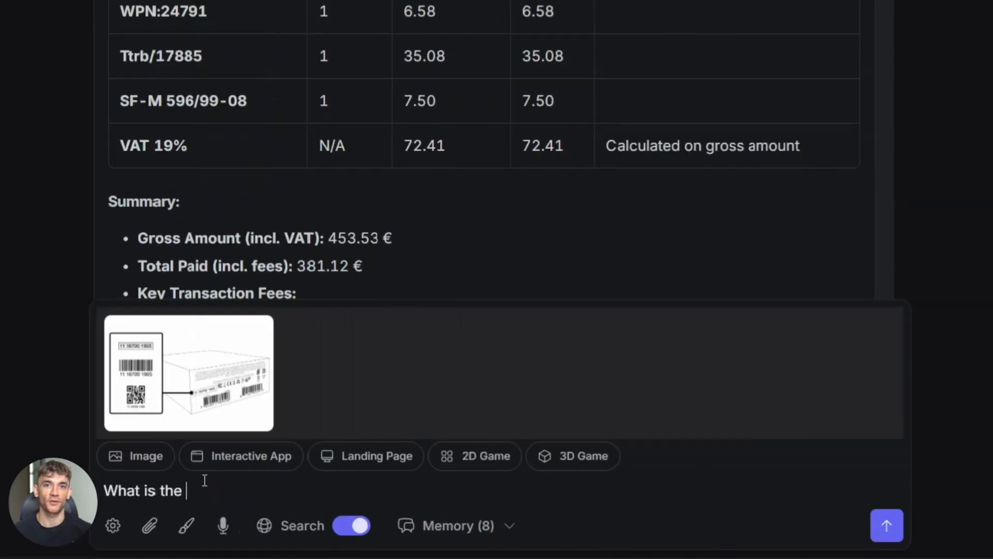
Ask Nemotron for the serial number on the product label image and scroll through its reply
type("serial number")
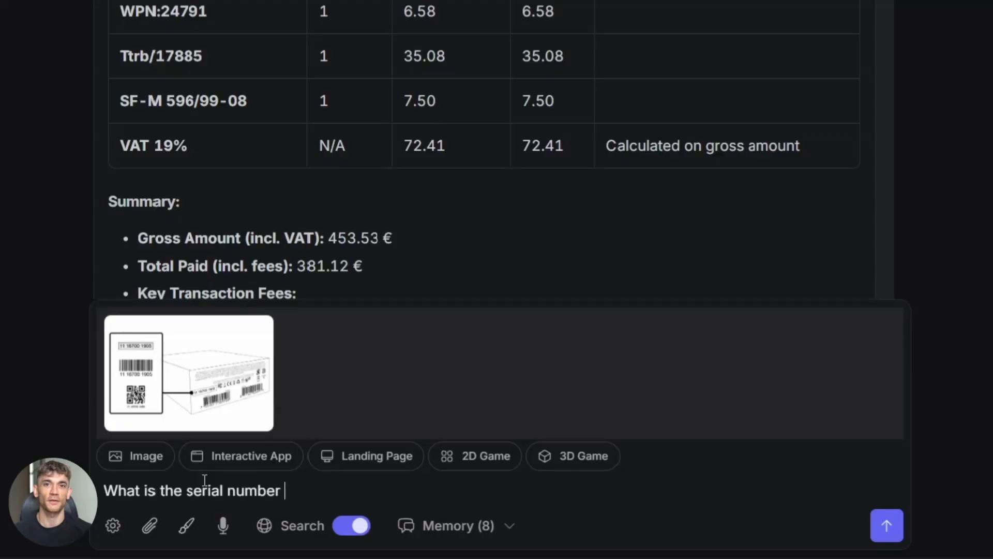
type("on")
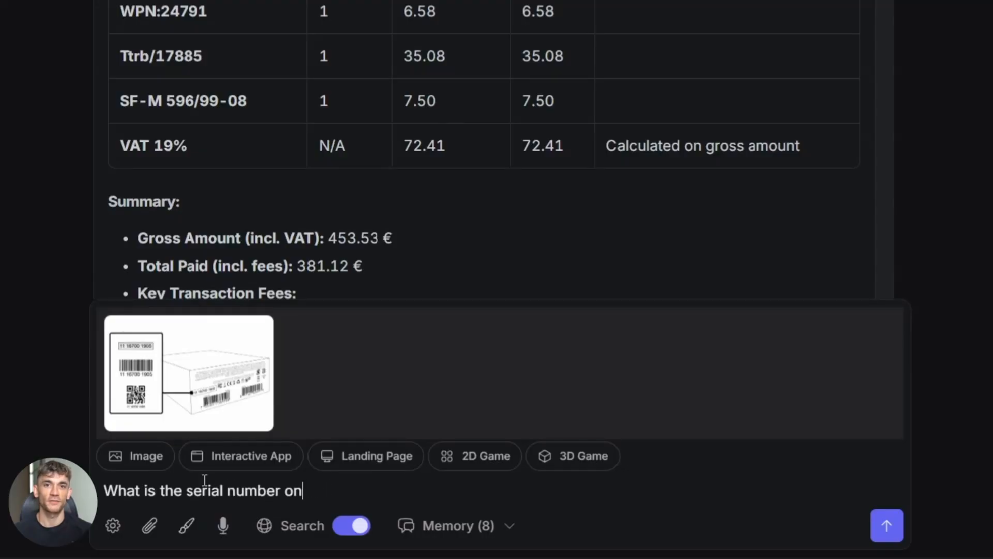
type("the prdo")
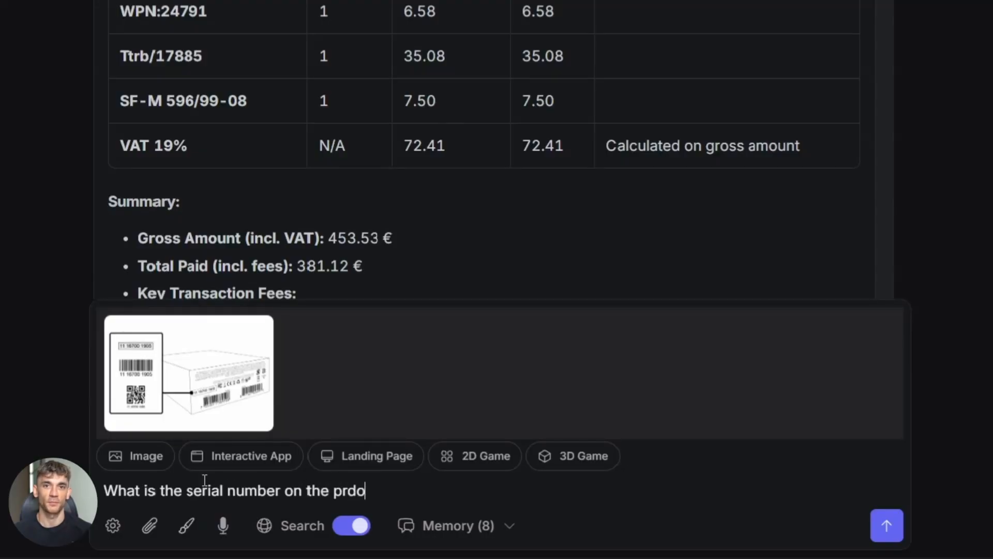
left_click(887, 525)
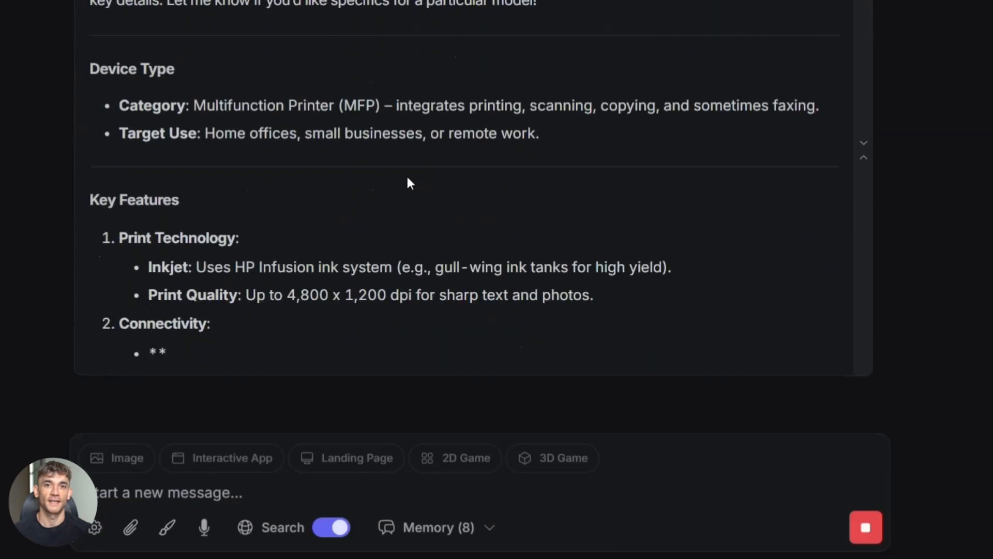
scroll("down", 3)
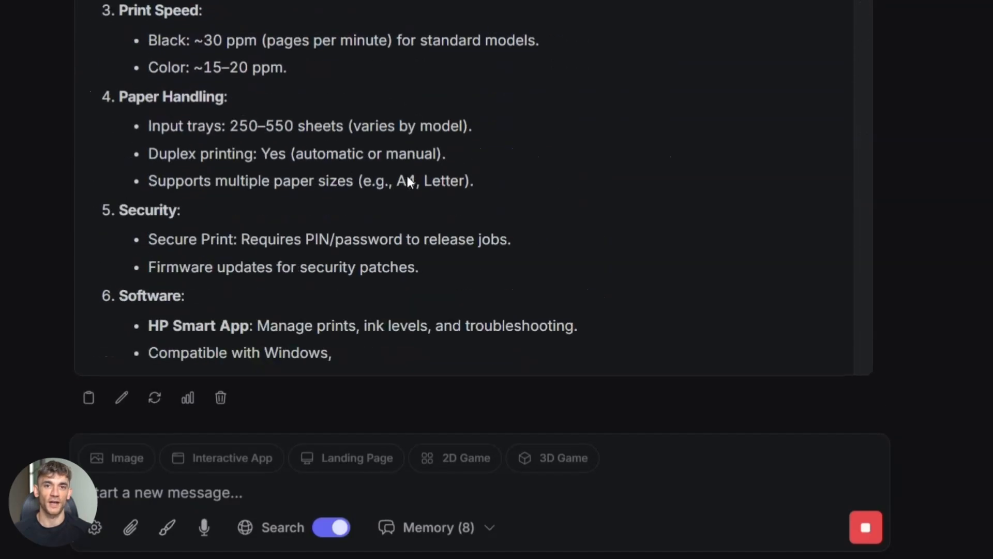
scroll("down", 3)
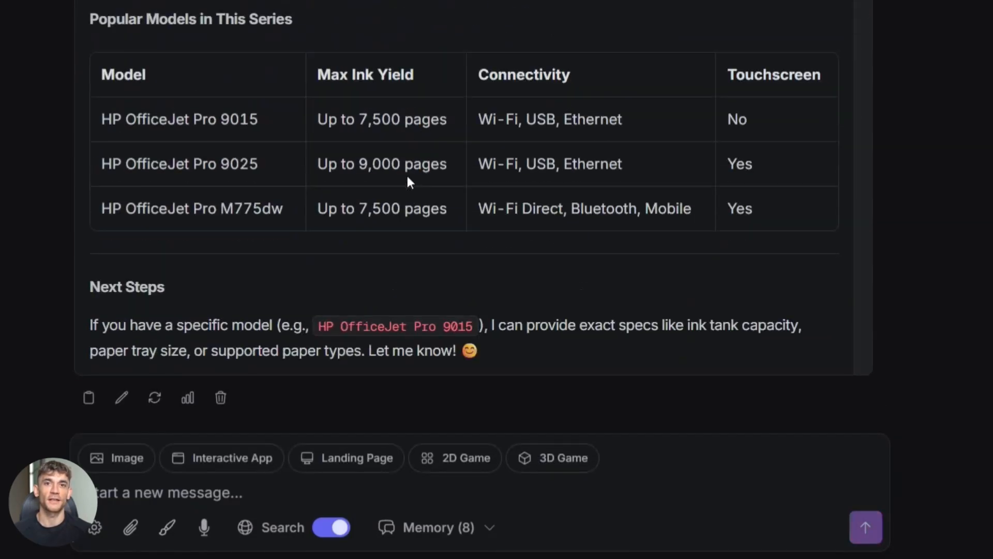
scroll("up", 3)
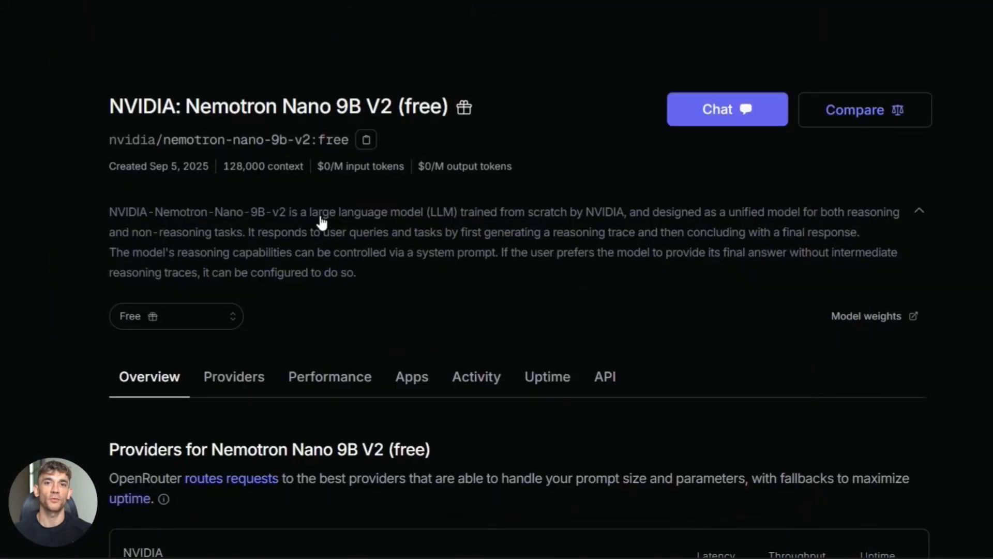
mouse_move(80, 123)
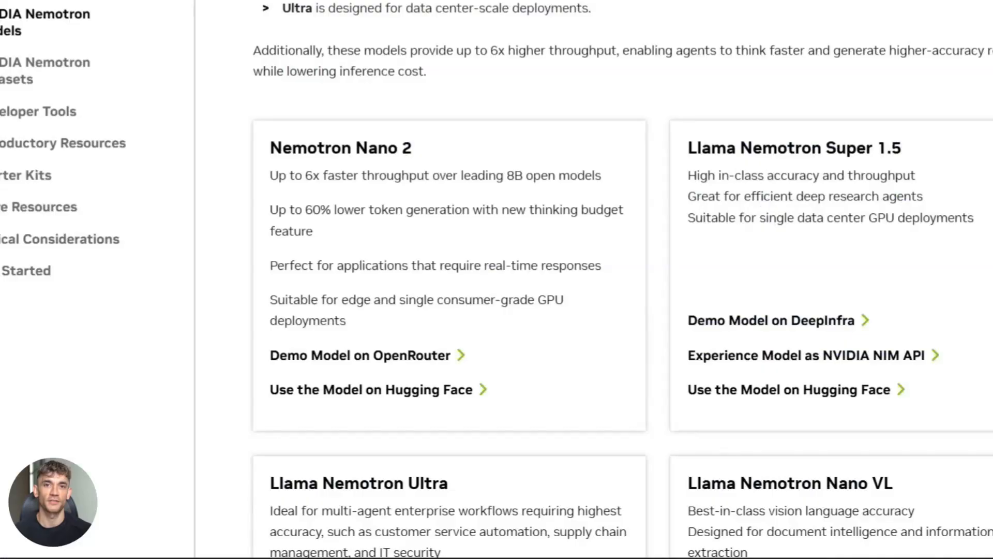
Switch to the NVIDIA Developer Nemotron page showing the Nemotron Nano 2 model cards
double_click(341, 148)
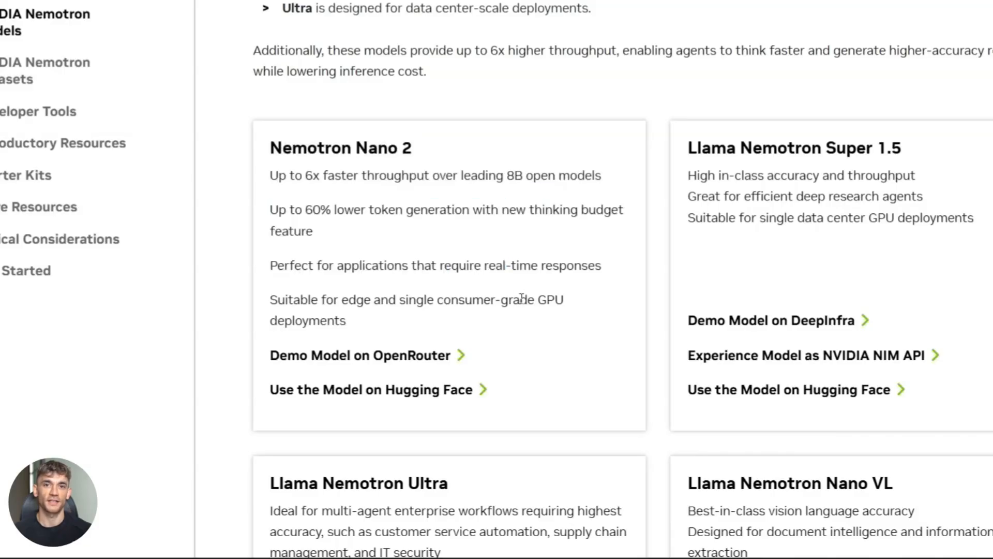
mouse_move(638, 441)
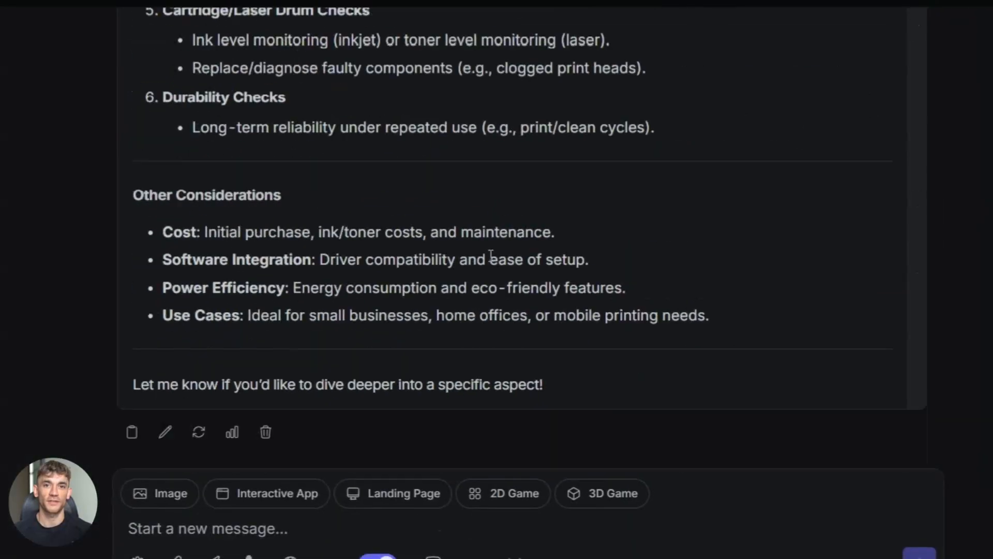
Navigate to the OpenRouter nvidia/nemotron-nano-9b-v2:free model overview page
scroll("up", 3)
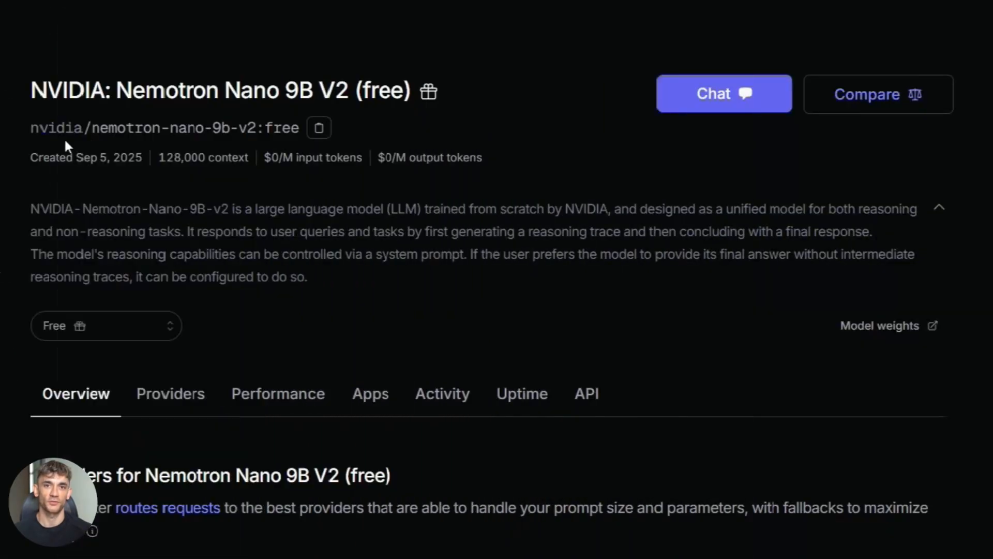
mouse_move(6, 107)
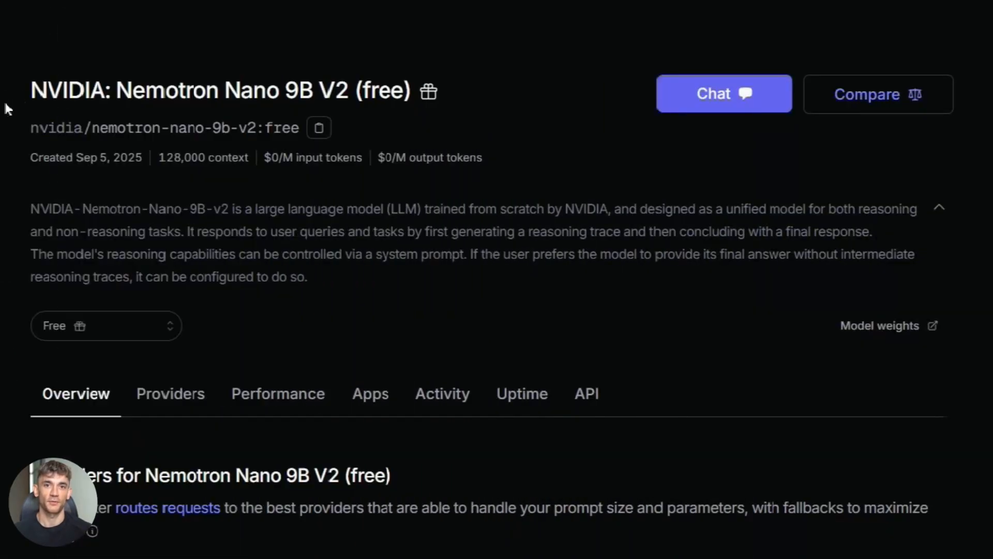
triple_click(220, 91)
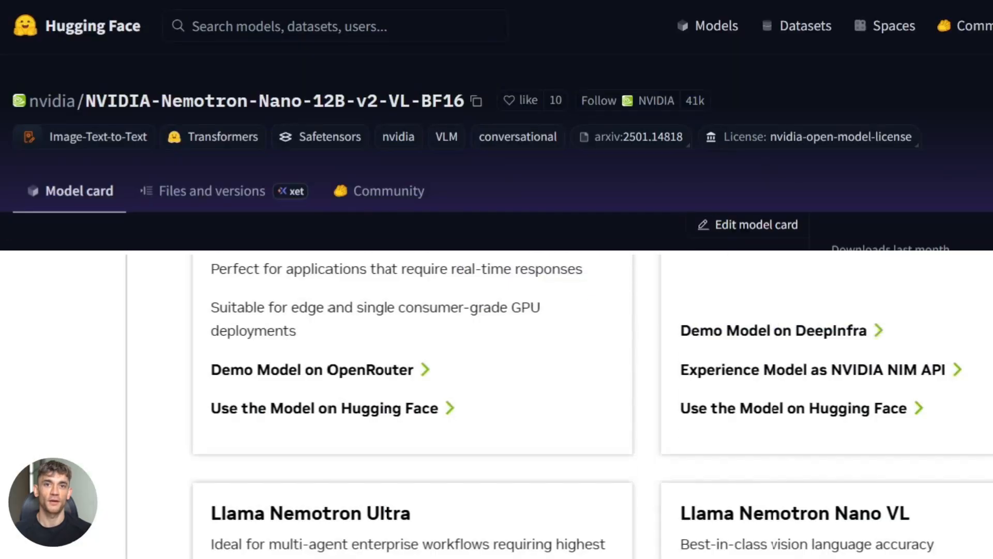
scroll("up", 3)
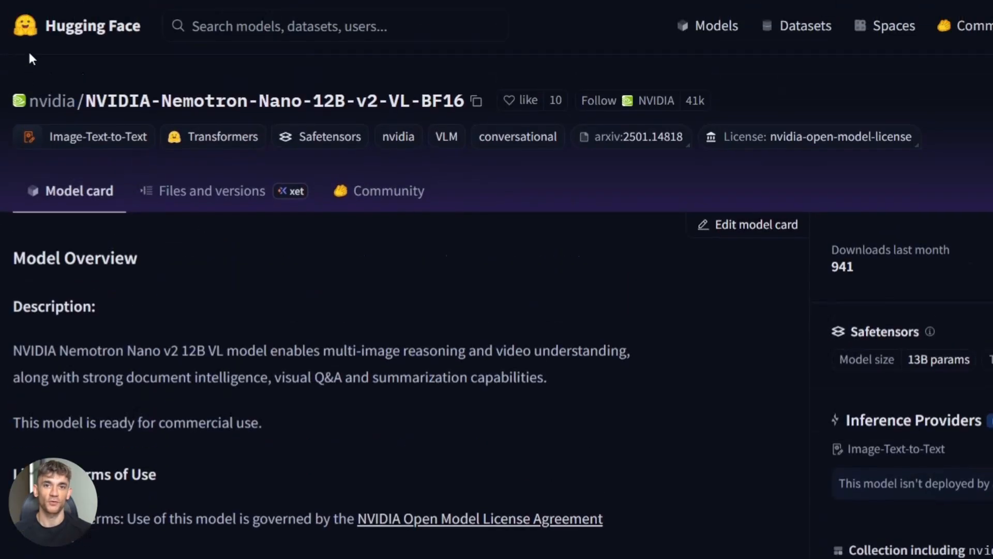
mouse_move(373, 109)
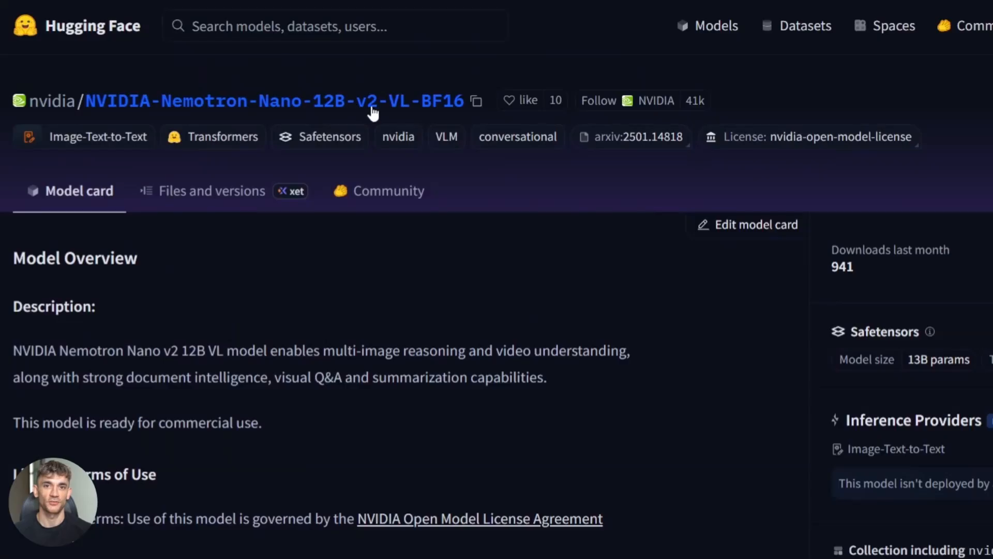
scroll("down", 3)
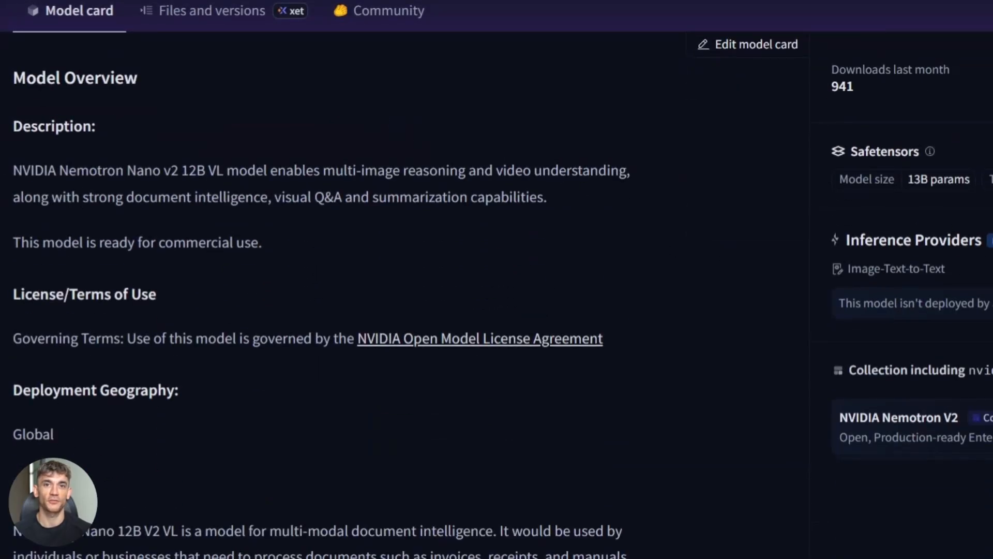
scroll("down", 3)
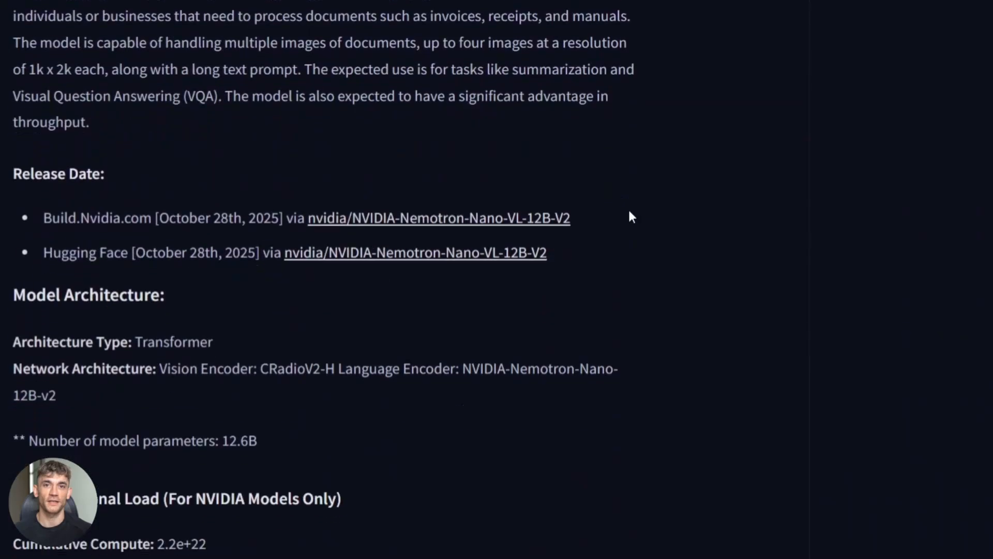
scroll("down", 3)
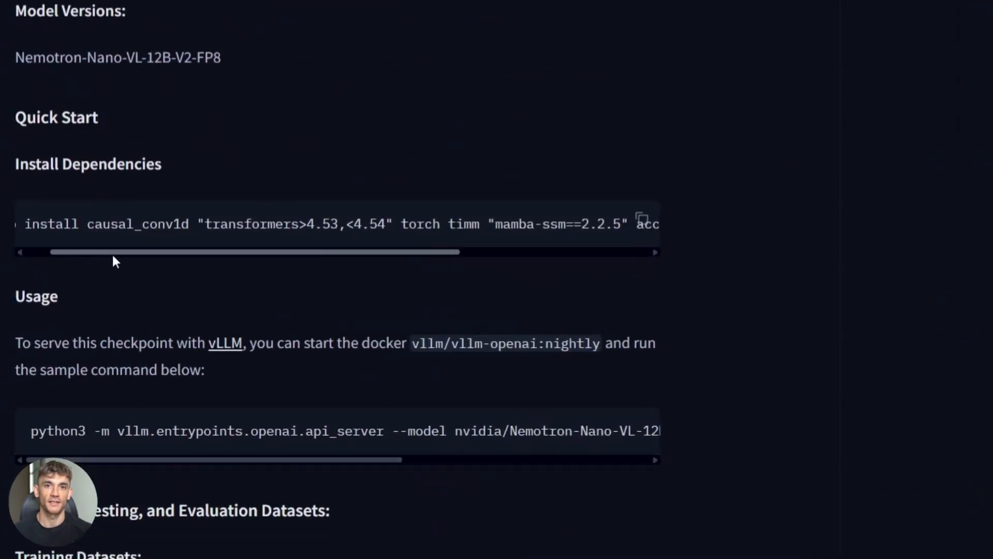
scroll("down", 3)
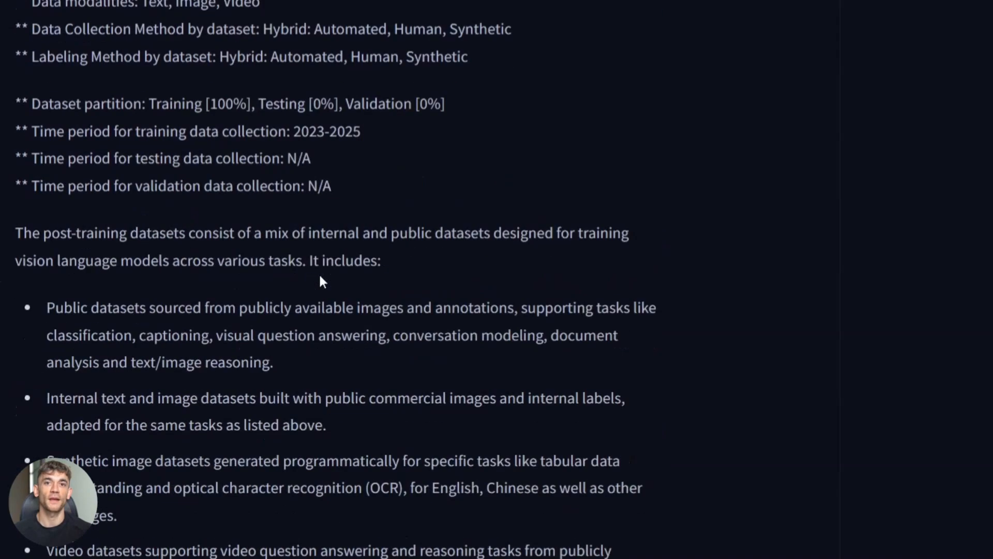
scroll("down", 3)
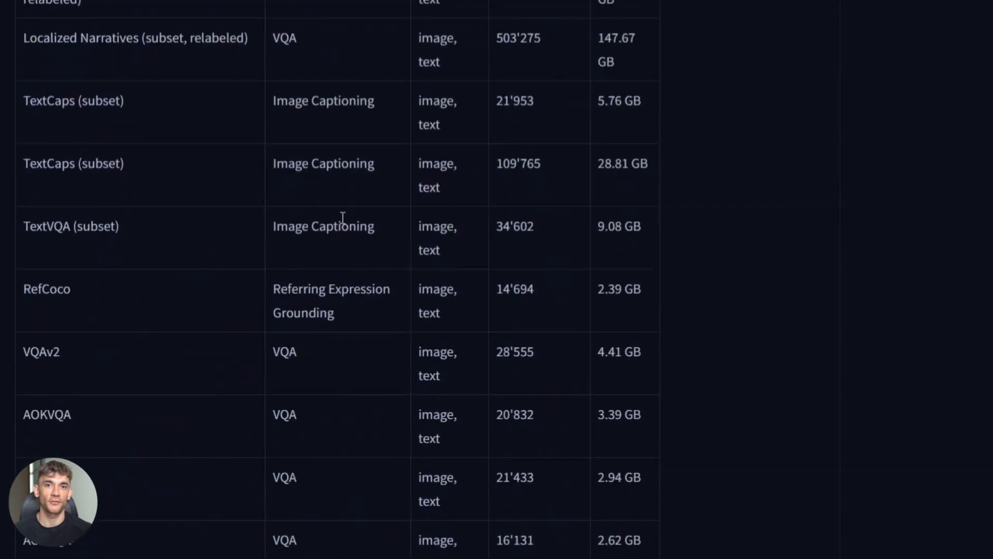
scroll("down", 3)
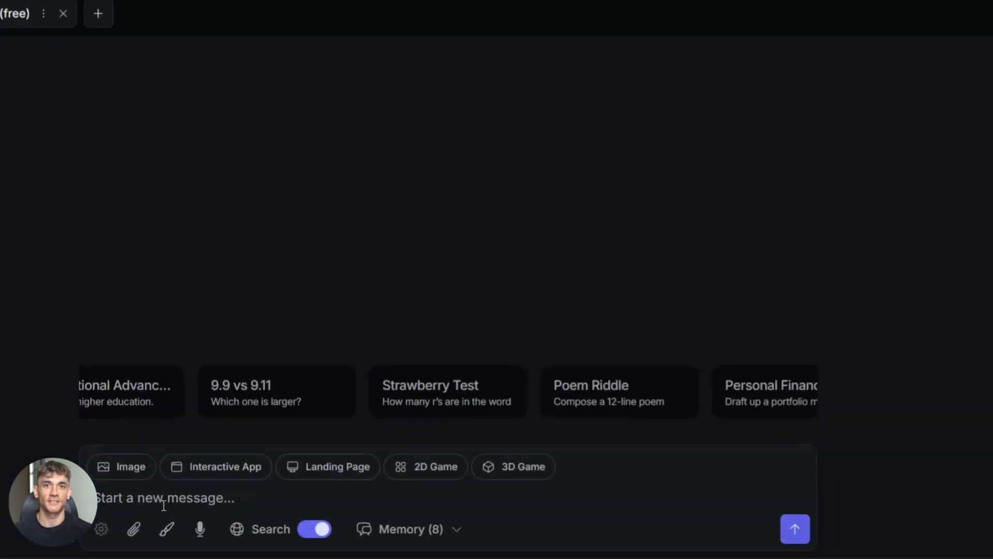
Send the 'OCR.' prompt about the sample invoice to Nemotron in the chat
type("OCR.")
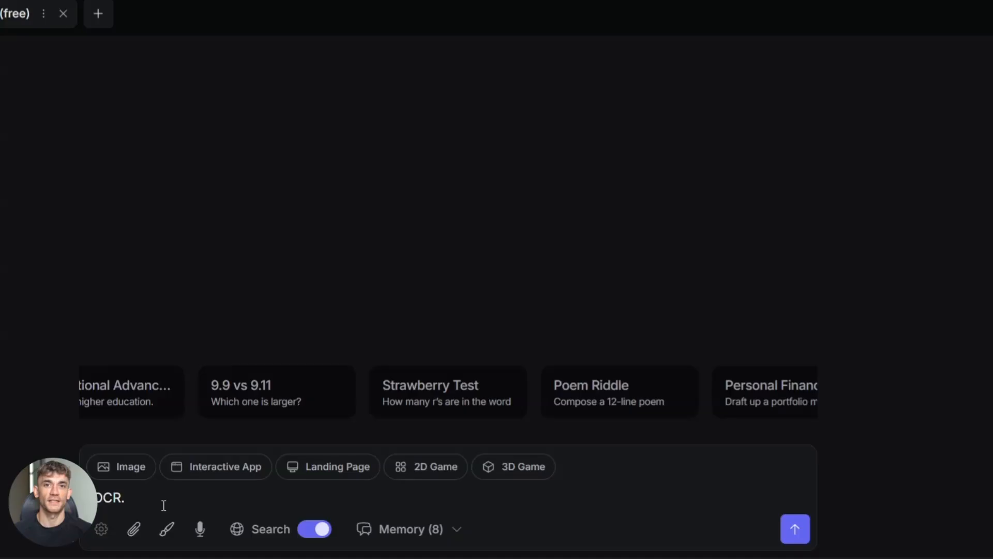
left_click(795, 529)
type("What is in")
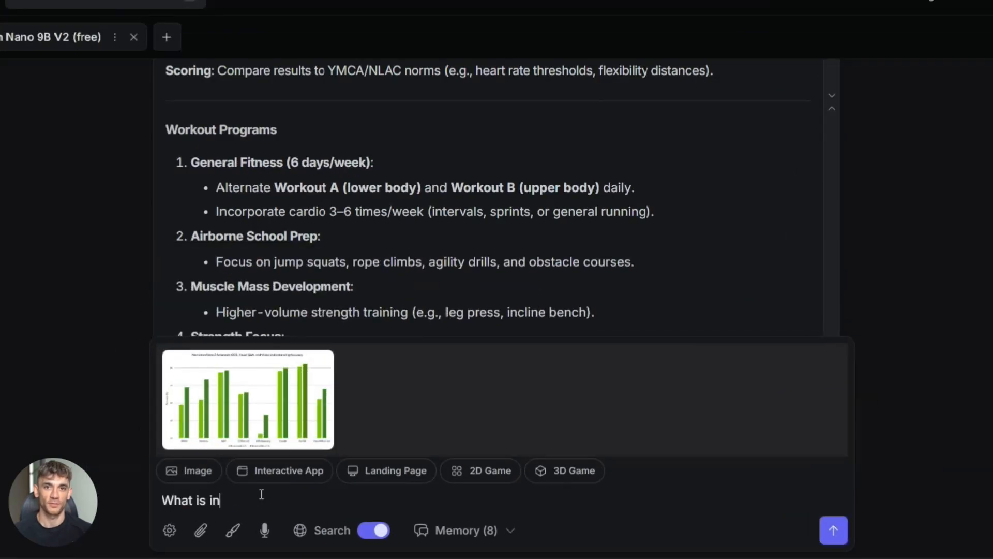
left_click(833, 530)
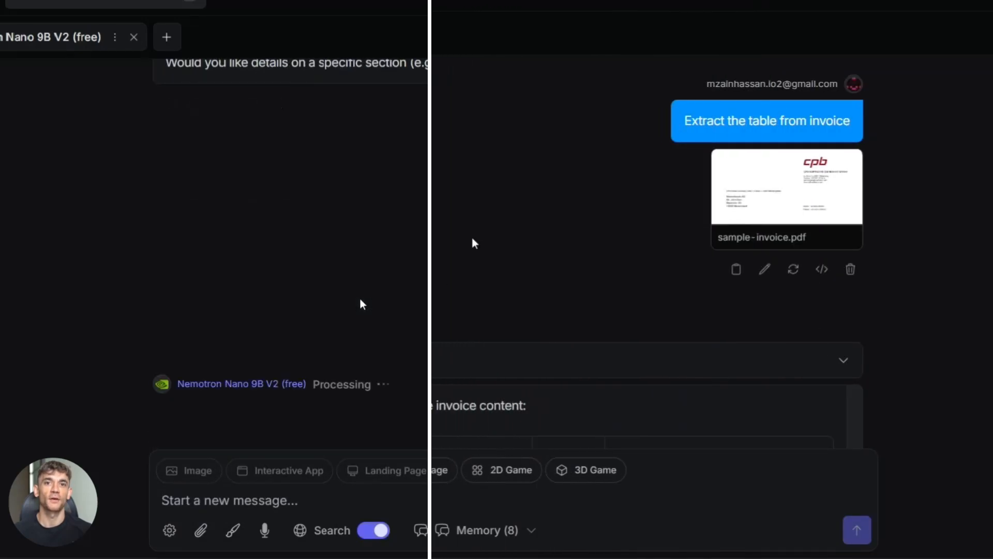
Review the extracted invoice line-item table with its gross amount, fees and VAT summary
scroll("down", 3)
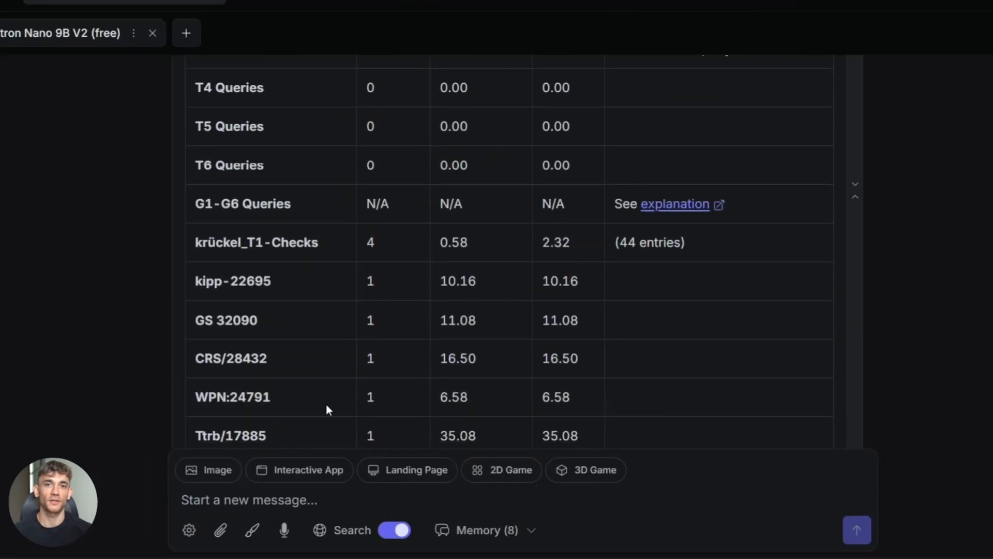
scroll("down", 3)
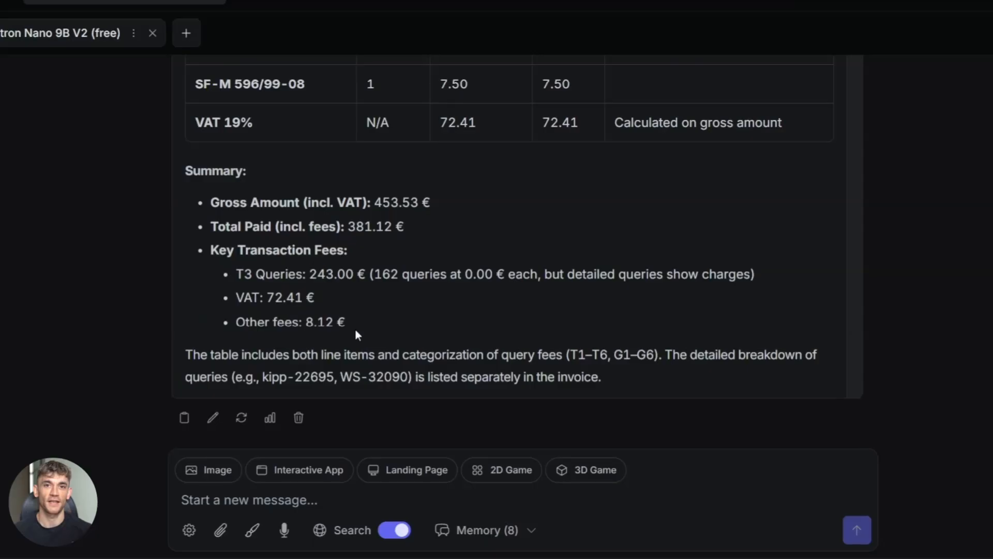
scroll("up", 3)
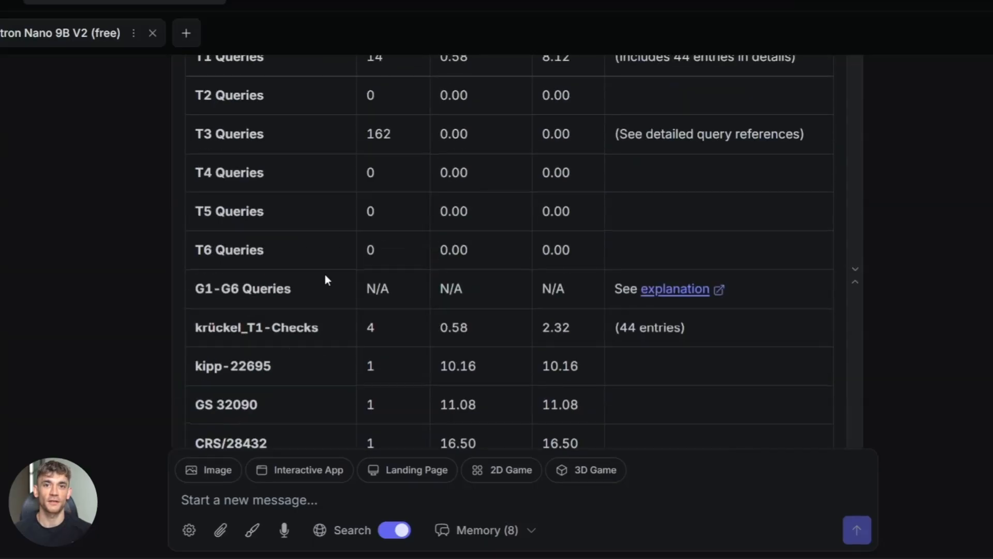
scroll("down", 3)
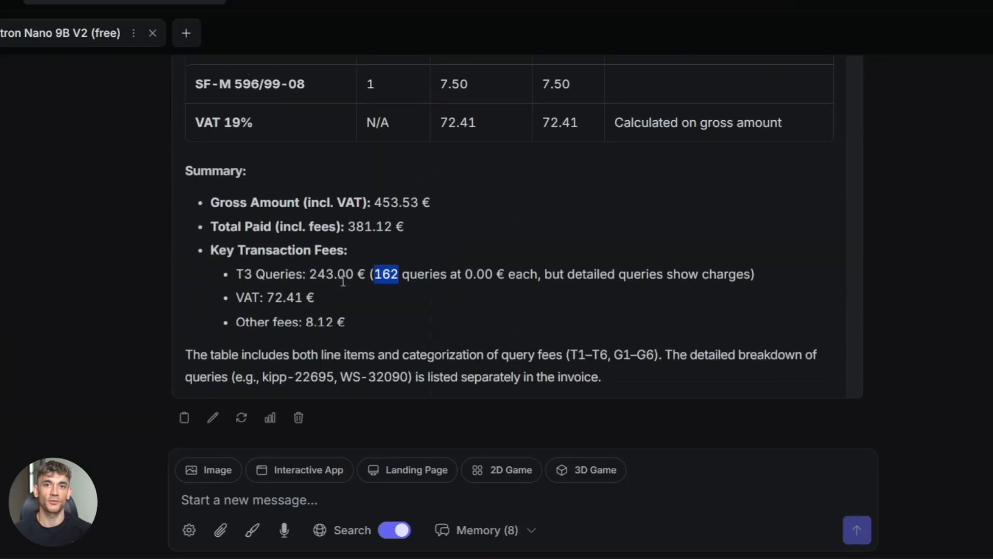
scroll("up", 3)
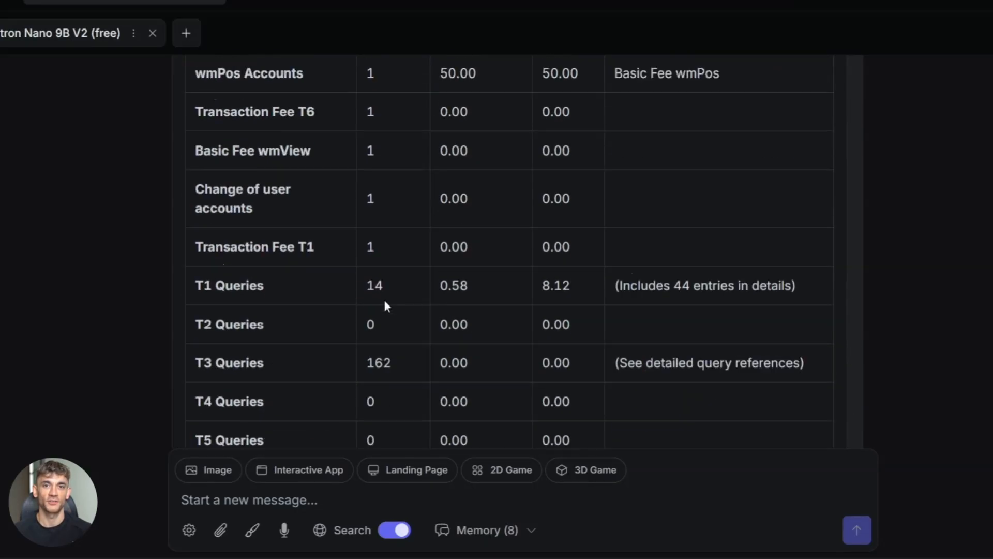
scroll("up", 3)
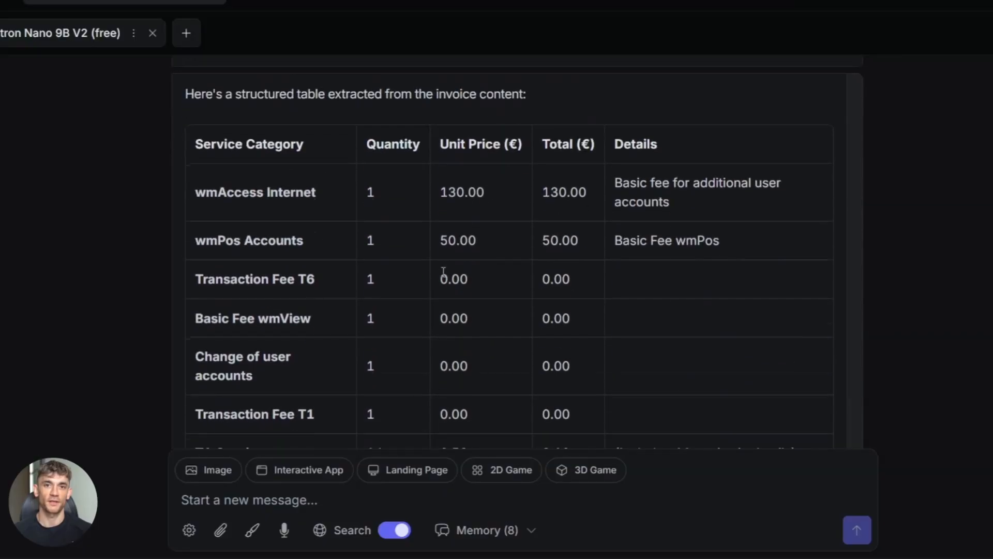
scroll("down", 3)
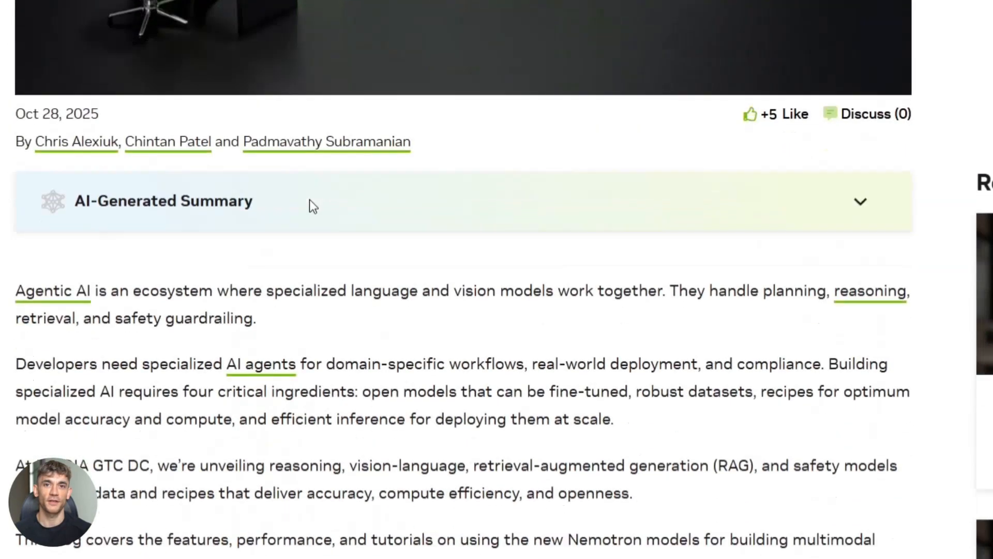
scroll("down", 3)
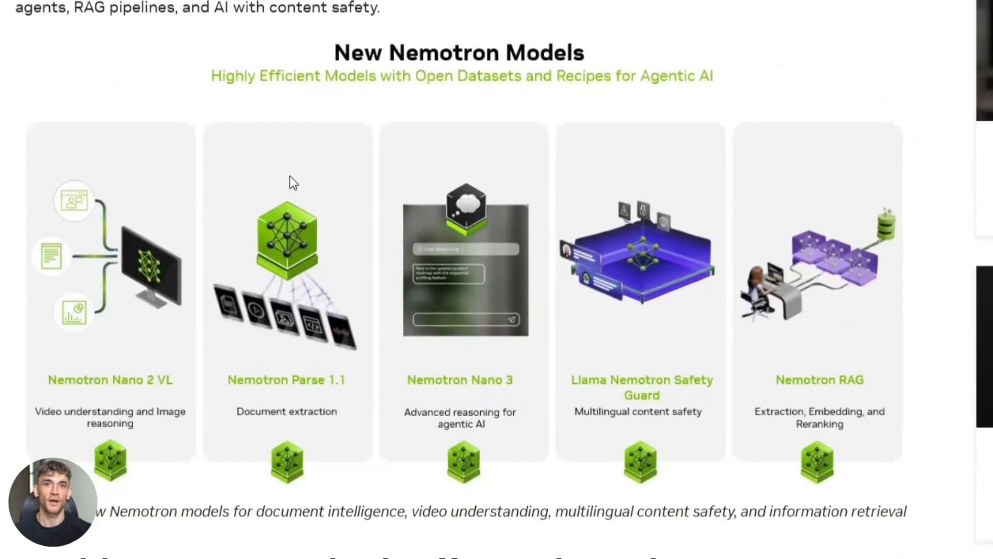
scroll("down", 3)
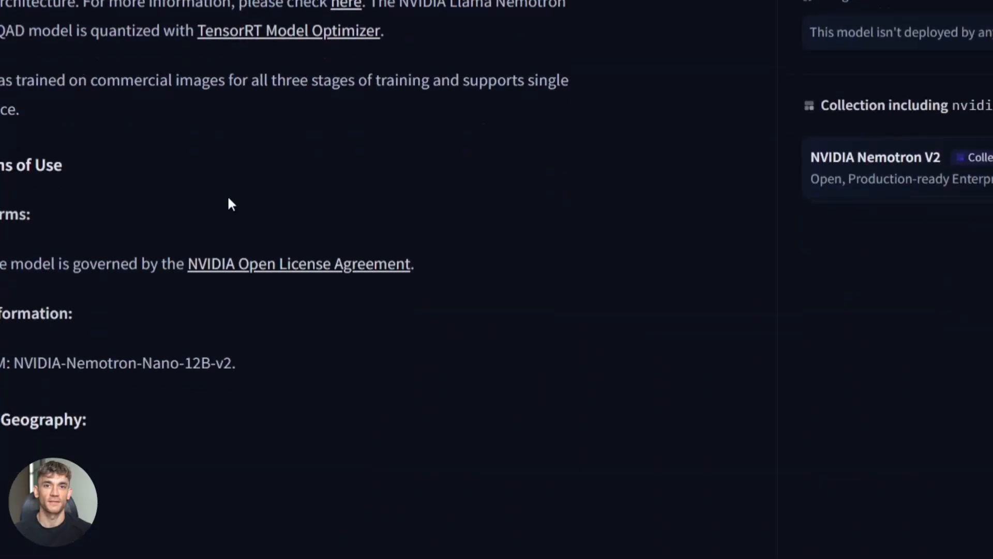
scroll("up", 3)
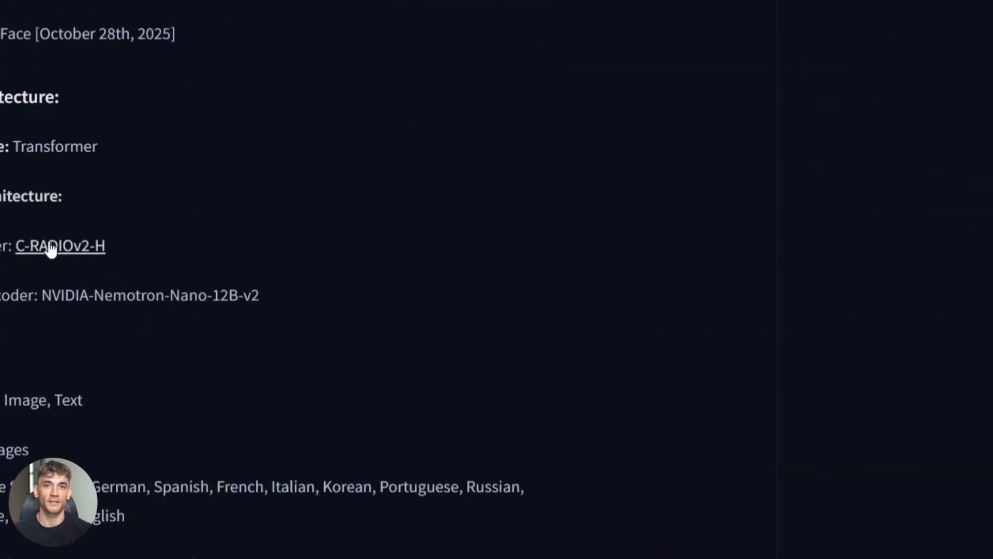
scroll("down", 3)
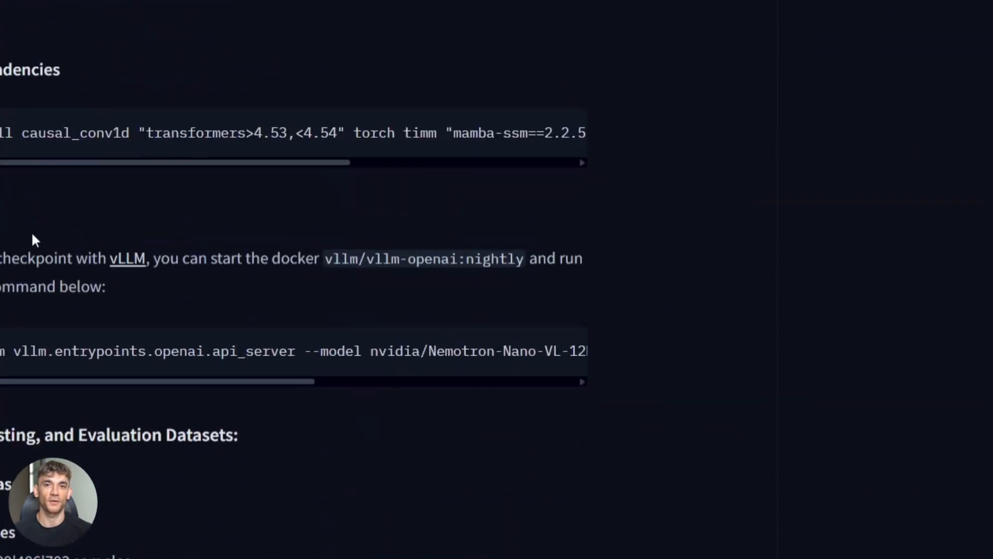
scroll("down", 3)
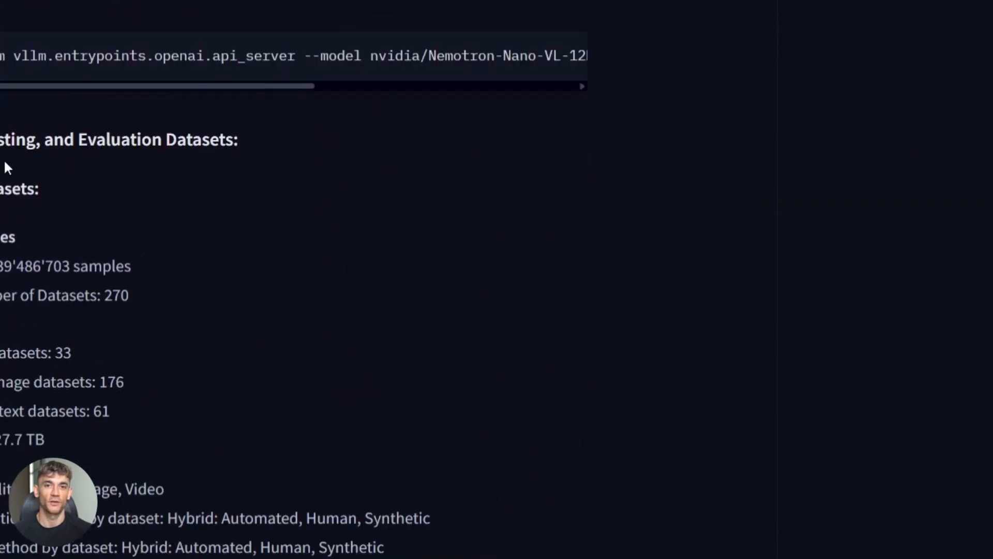
scroll("down", 3)
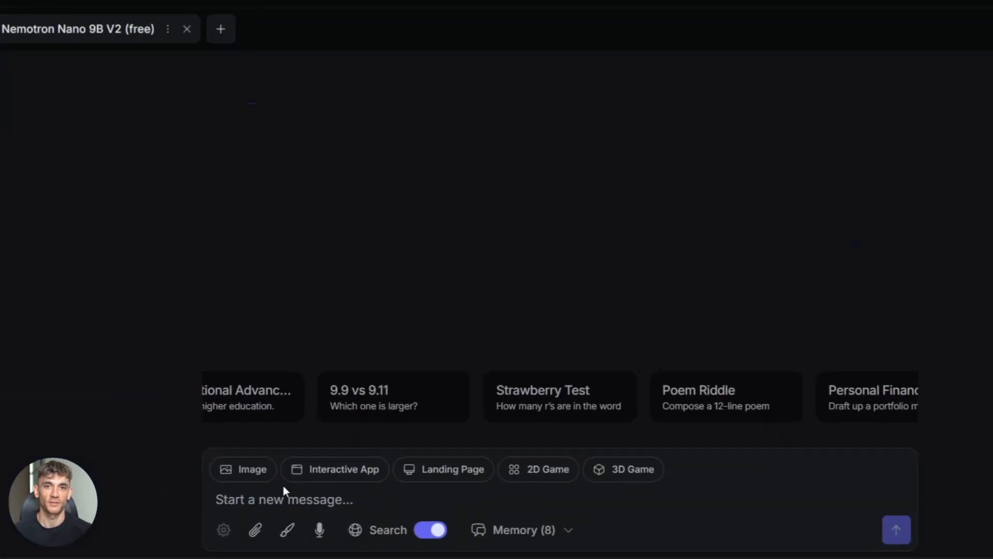
Send an 'OCR' prompt to Nemotron Nano 9B V2 and read its optical character recognition explanation
type("E")
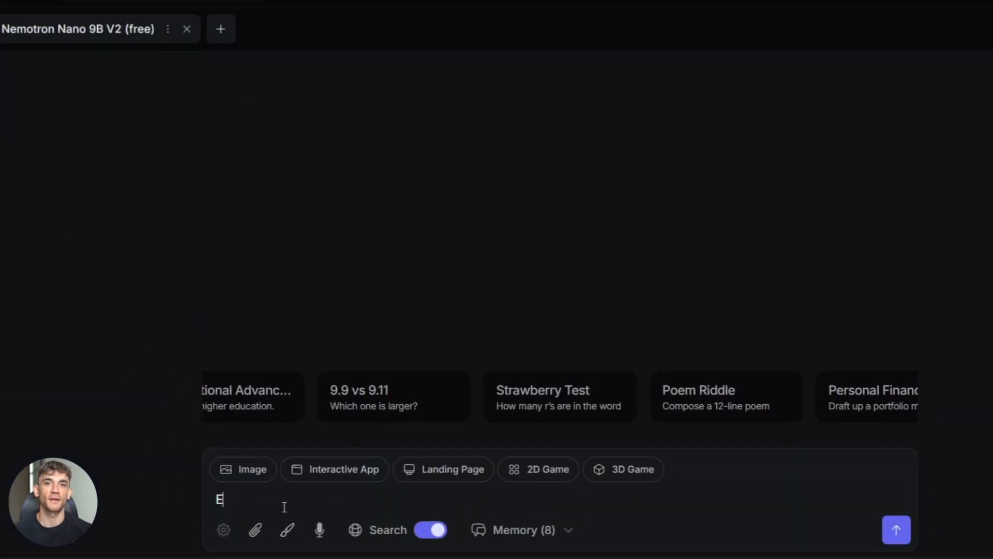
type("OCR")
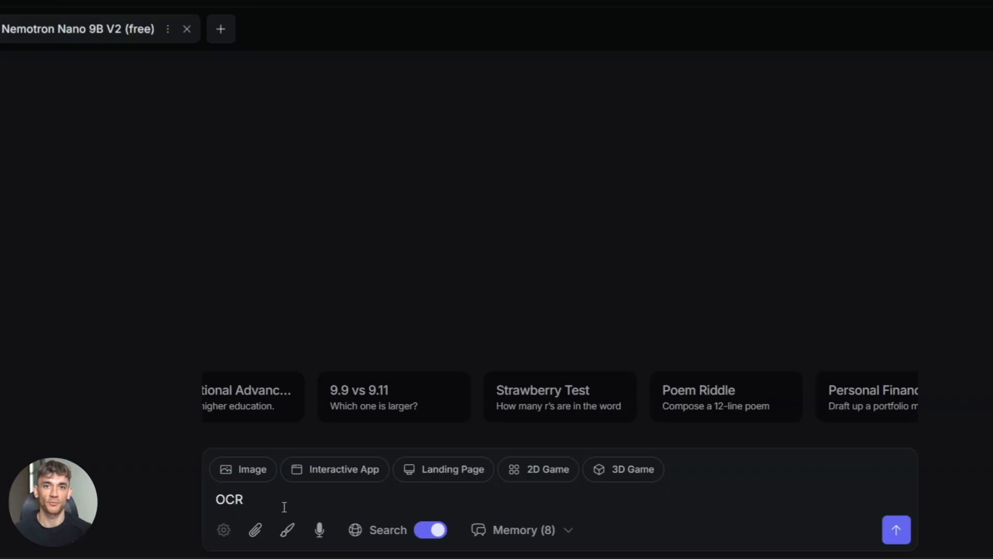
left_click(896, 529)
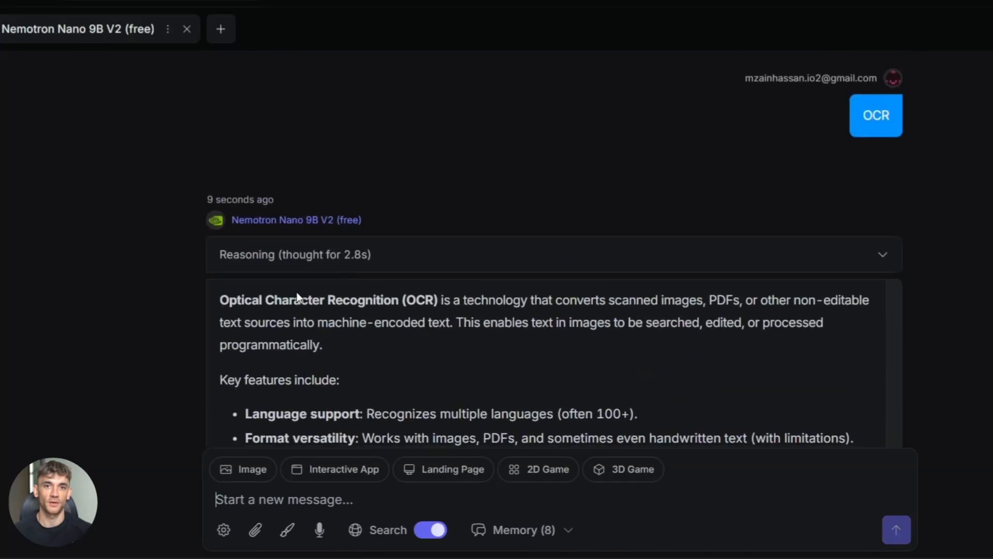
scroll("down", 3)
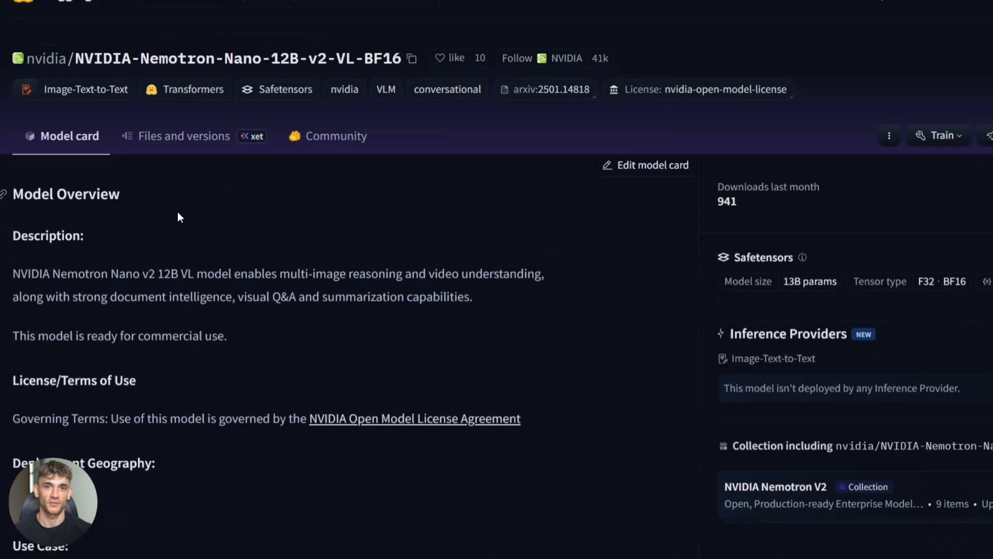
scroll("up", 3)
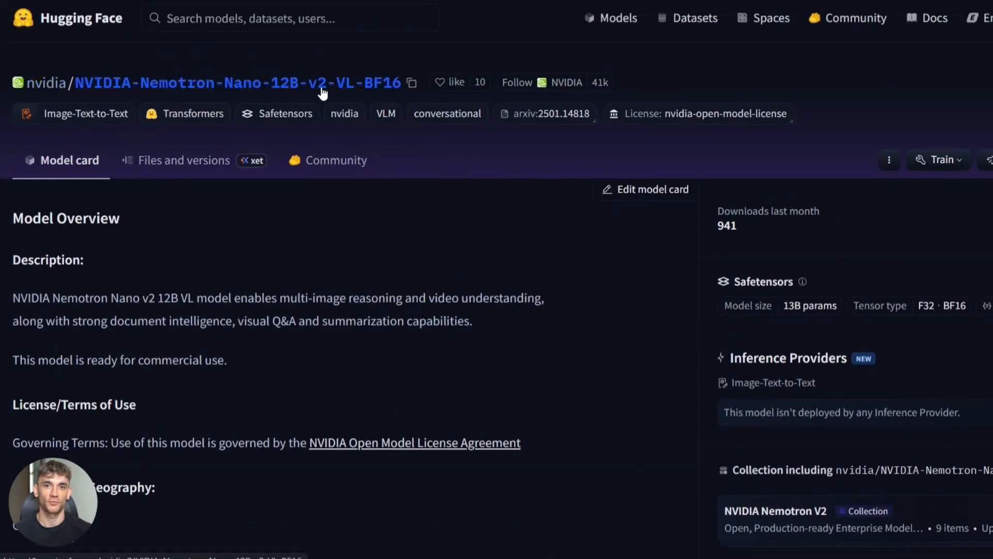
scroll("down", 3)
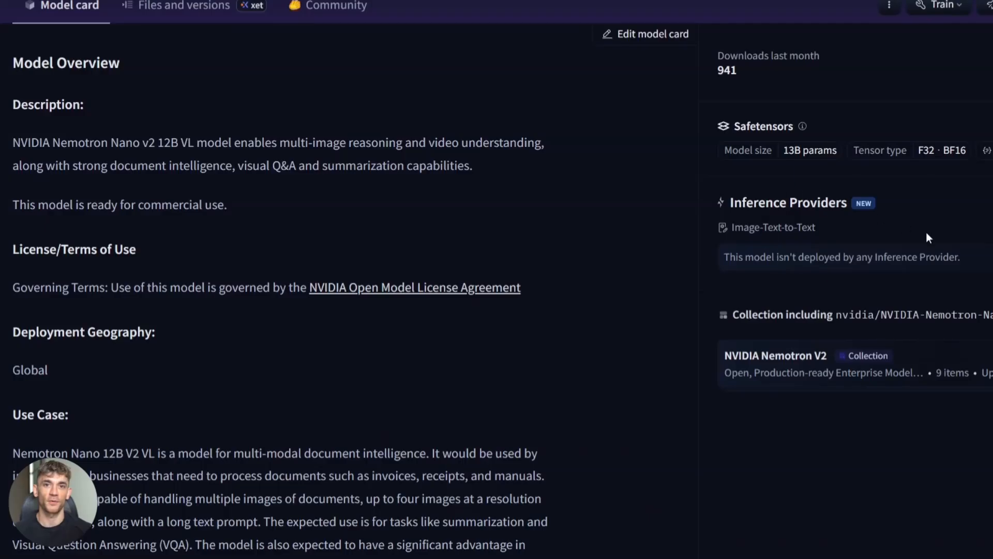
scroll("down", 3)
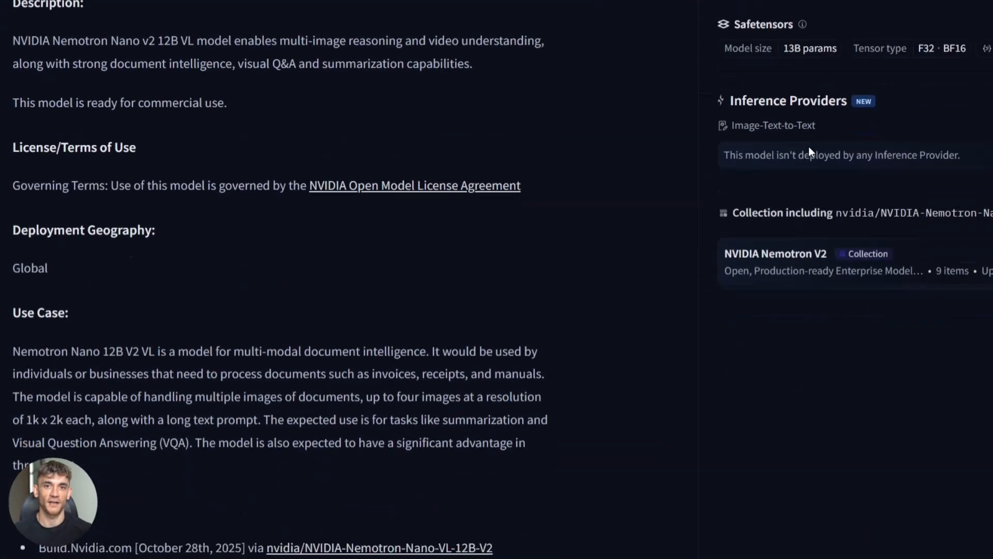
scroll("down", 3)
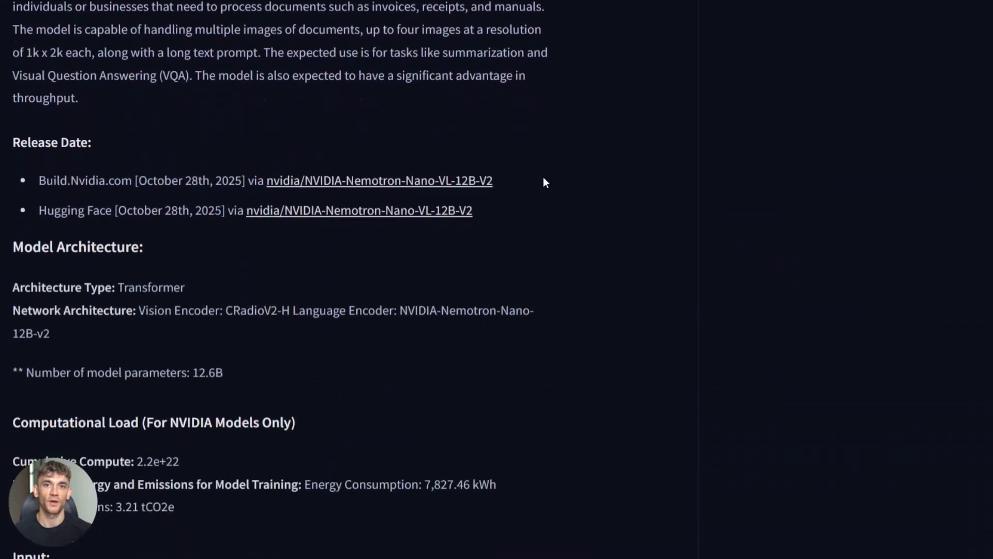
scroll("down", 3)
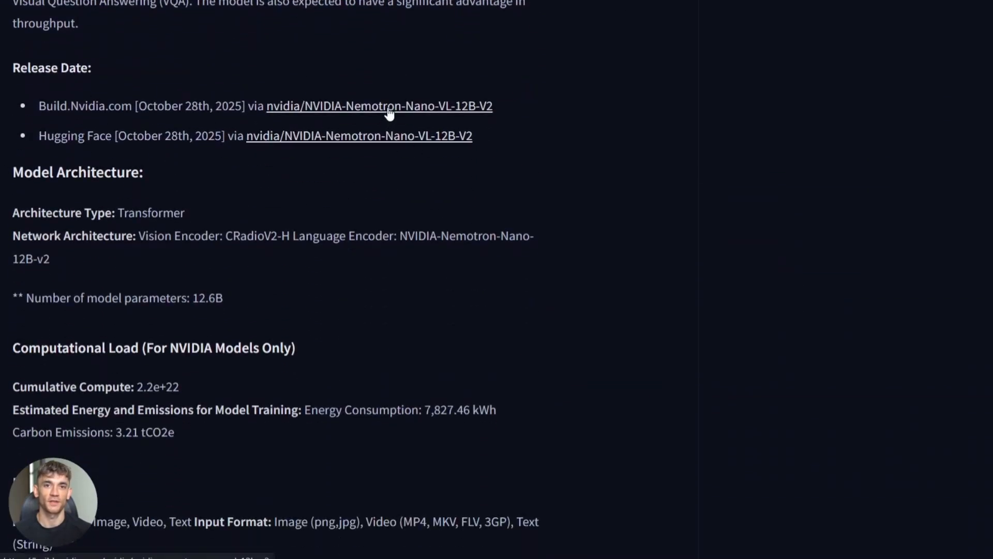